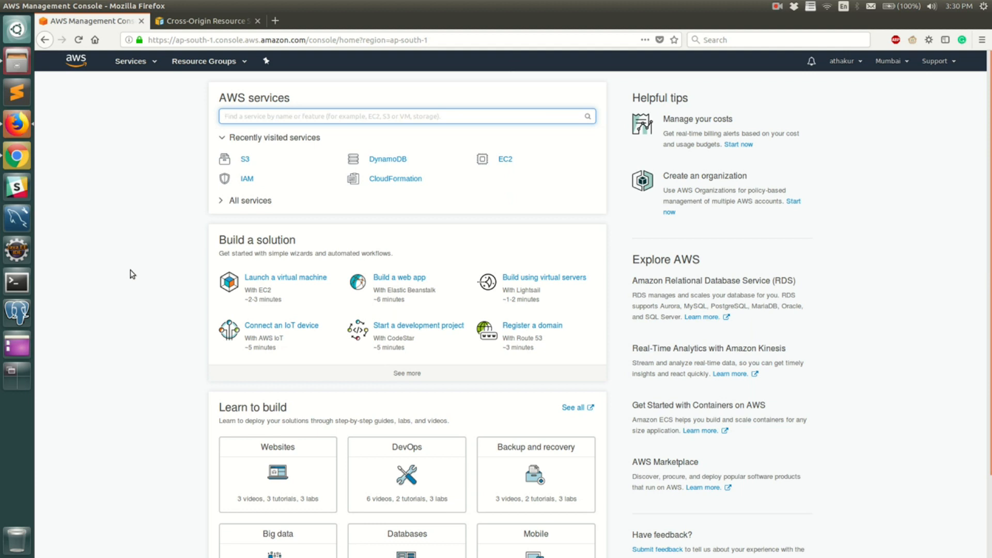
pyautogui.moveTo(133, 250)
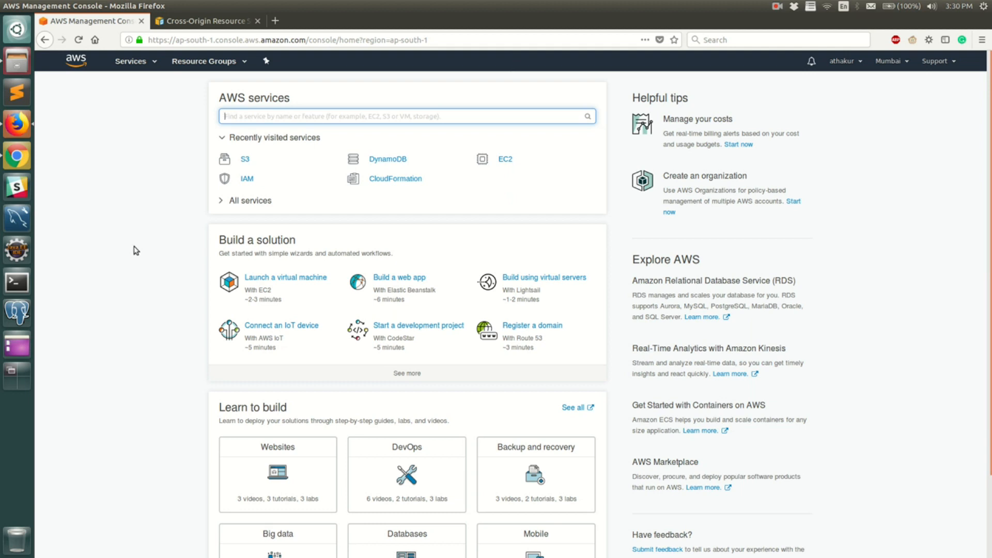
pyautogui.moveTo(141, 237)
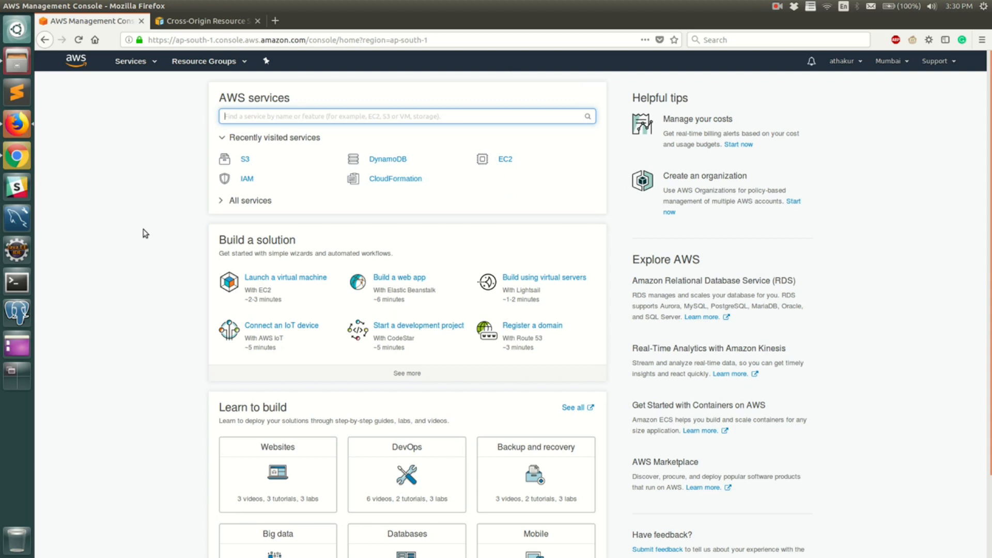
pyautogui.moveTo(136, 222)
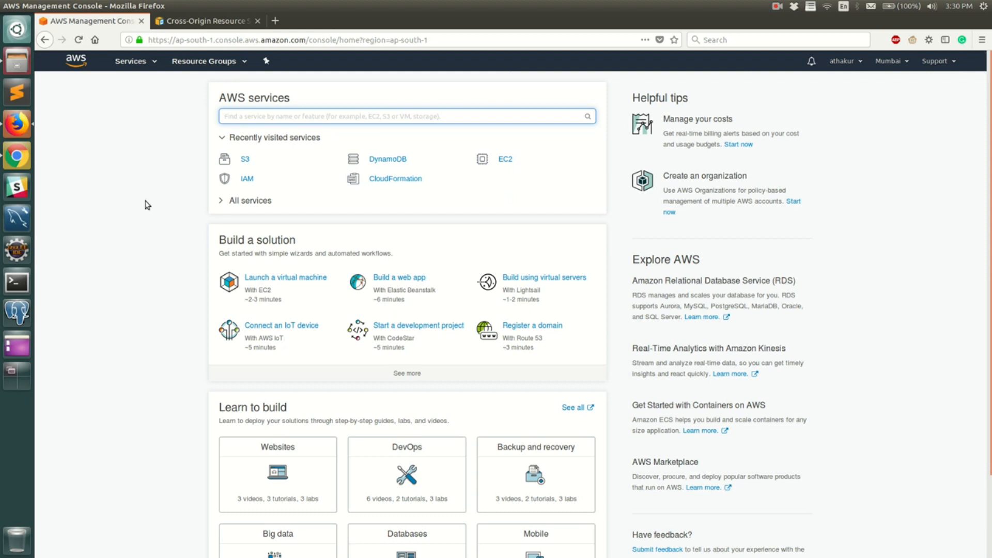
pyautogui.moveTo(156, 136)
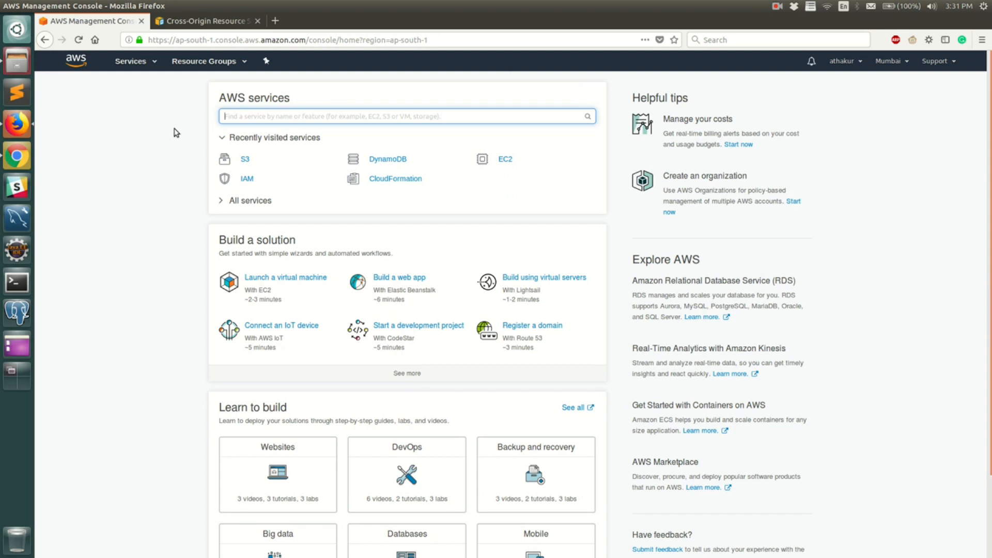
# From the console home go to S3 and create the bucket osfgcorstest1.
pyautogui.click(206, 21)
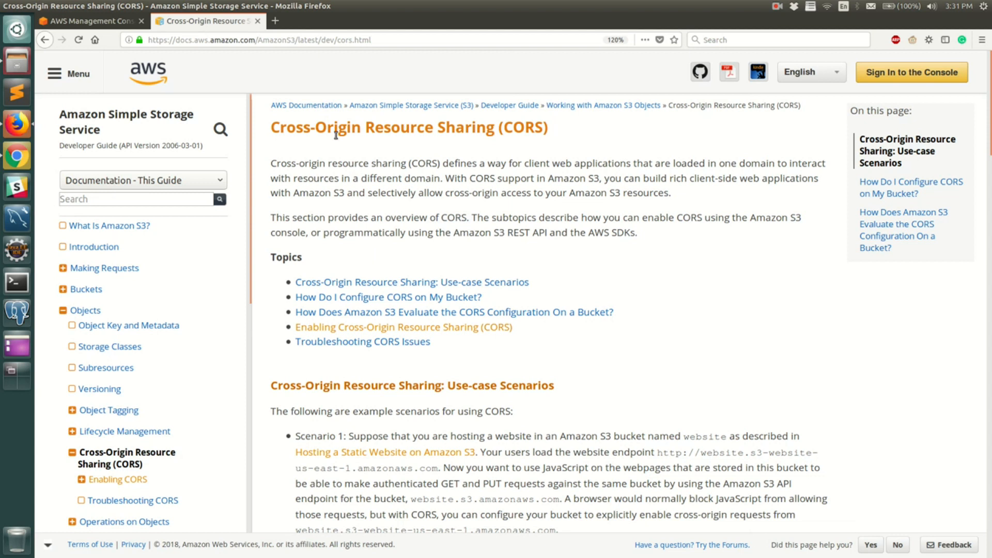
pyautogui.moveTo(361, 65)
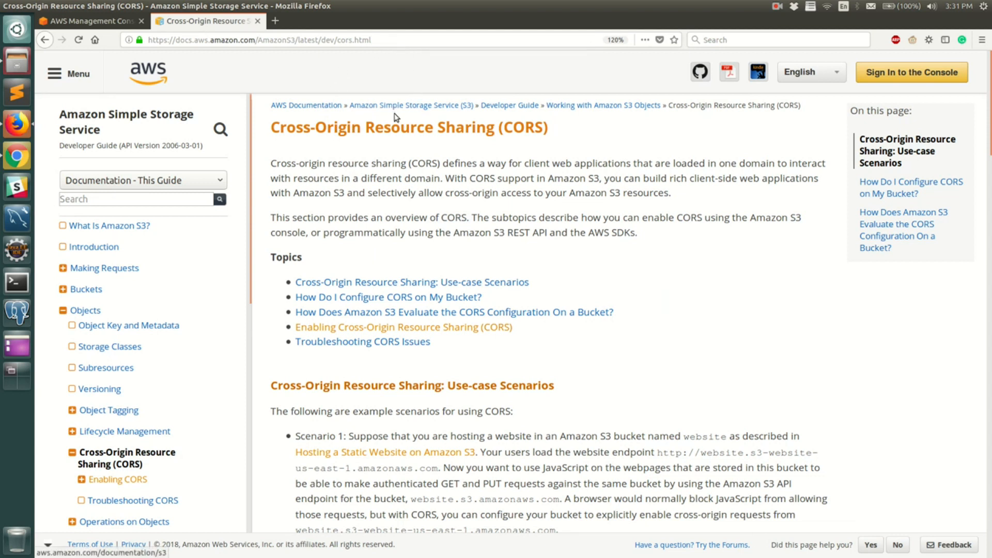
pyautogui.click(88, 21)
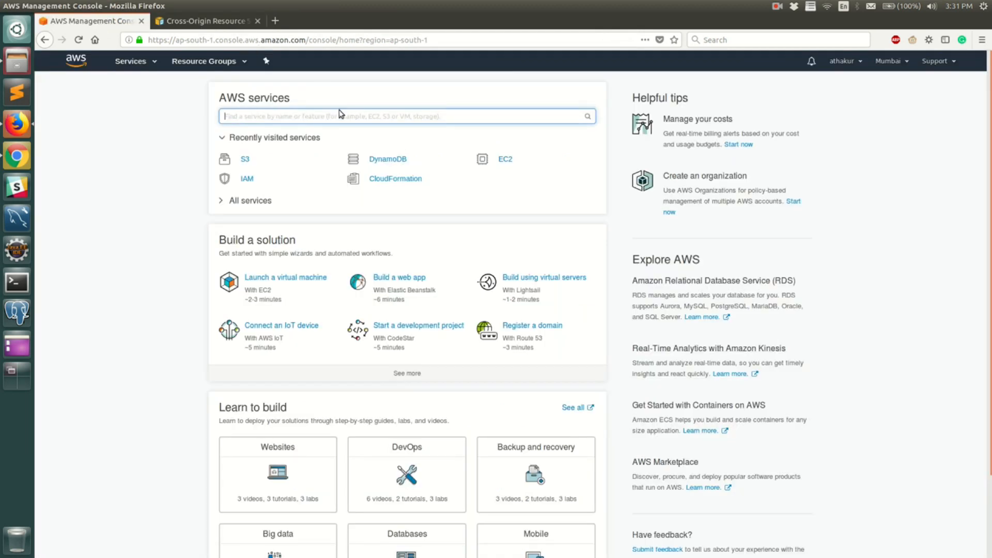
pyautogui.click(245, 159)
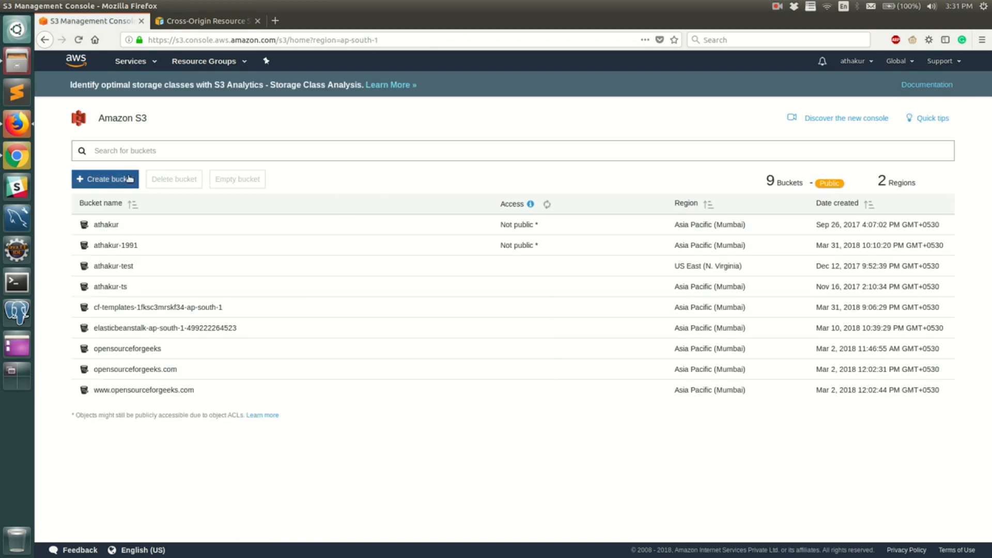
pyautogui.click(104, 180)
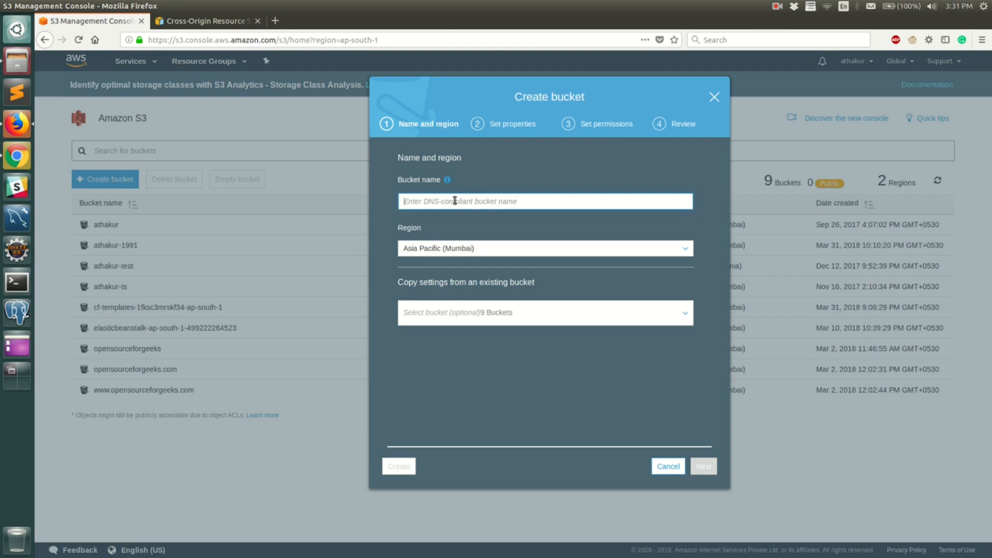
pyautogui.write('osfgcorstest1')
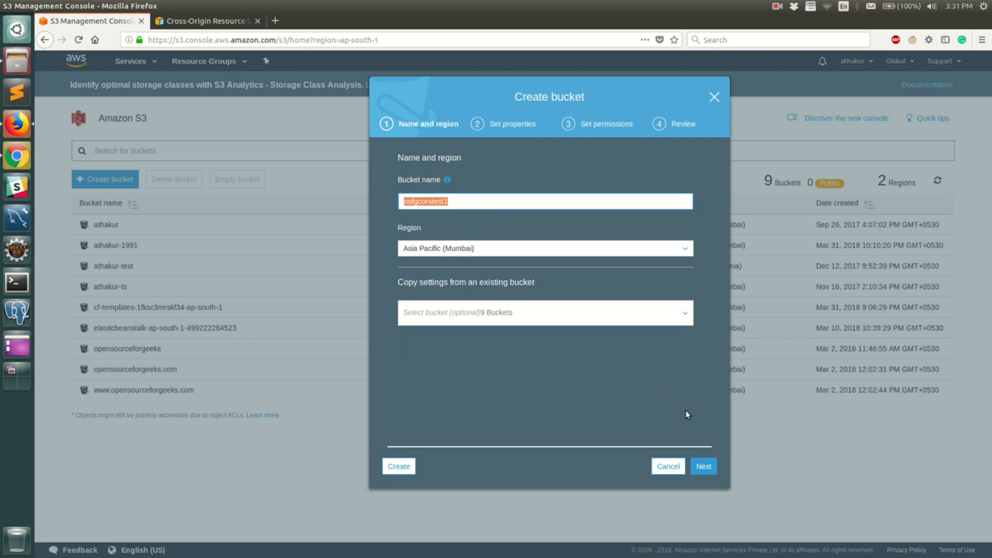
pyautogui.click(398, 466)
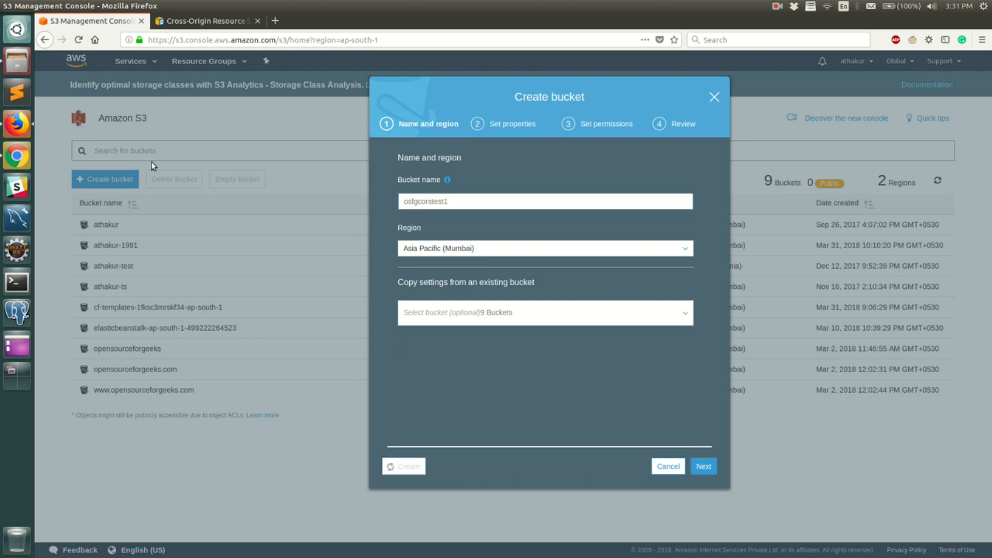
# Create a second bucket named osfgcorstest2.
pyautogui.click(403, 466)
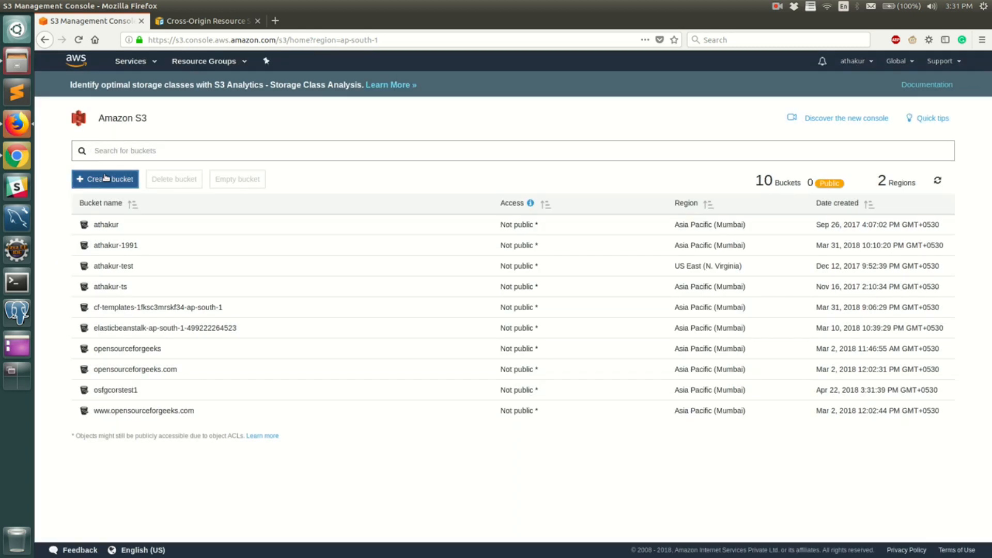
pyautogui.click(104, 180)
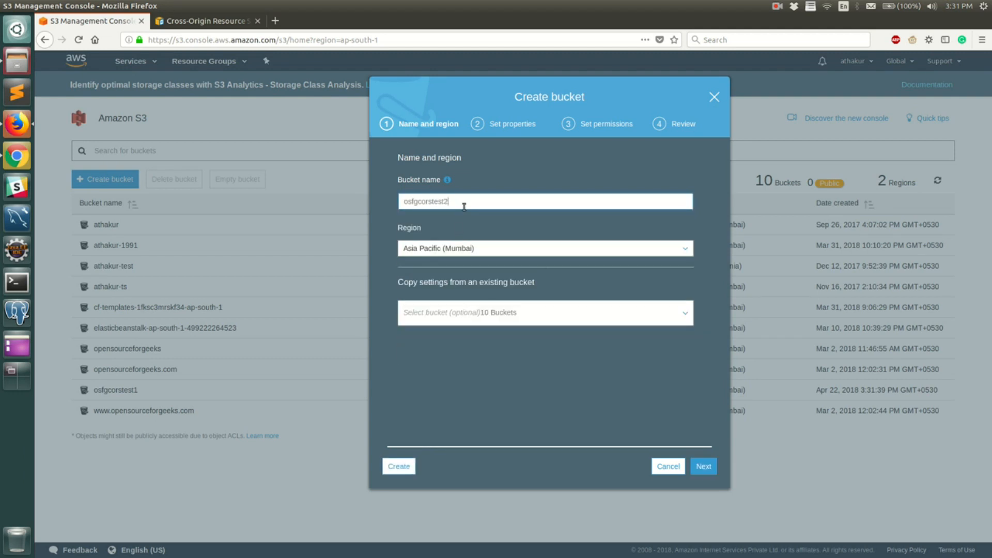
pyautogui.moveTo(524, 486)
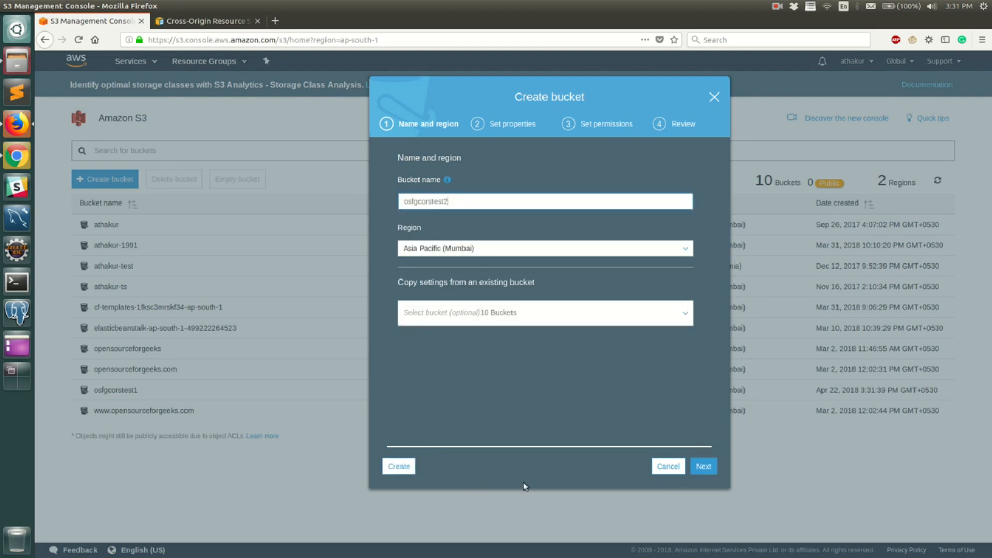
pyautogui.click(398, 466)
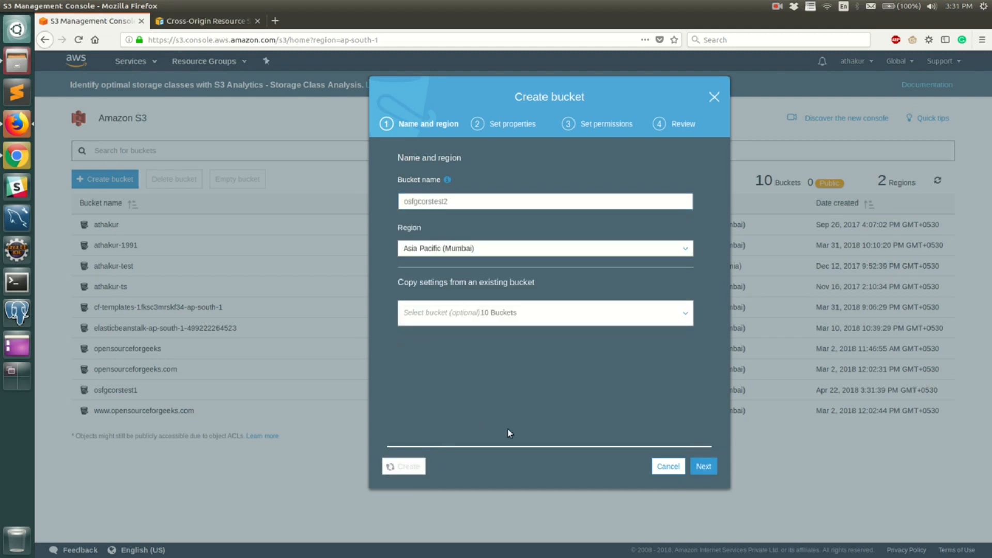
pyautogui.click(667, 465)
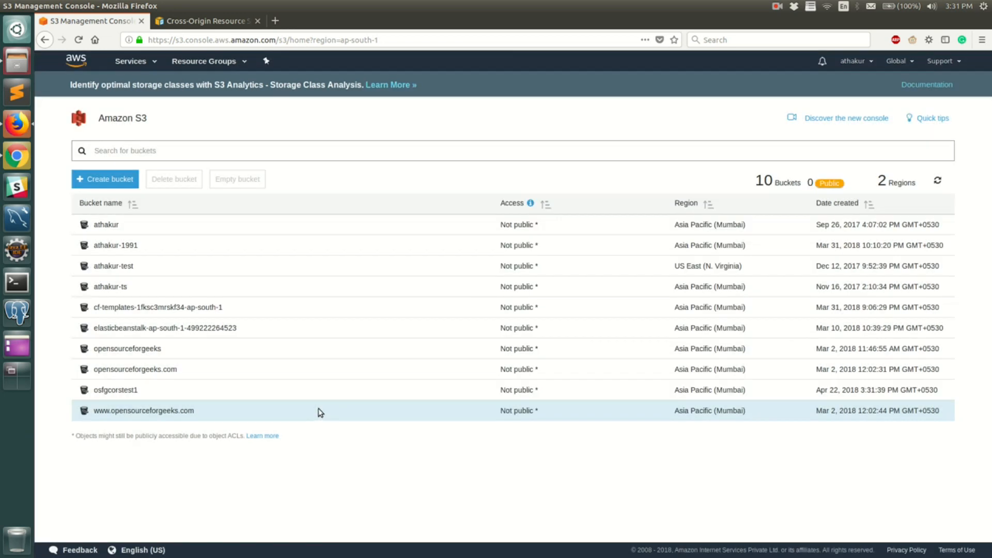
# Enable static website hosting on osfgcorstest1 with index.html and error.html documents.
pyautogui.click(115, 390)
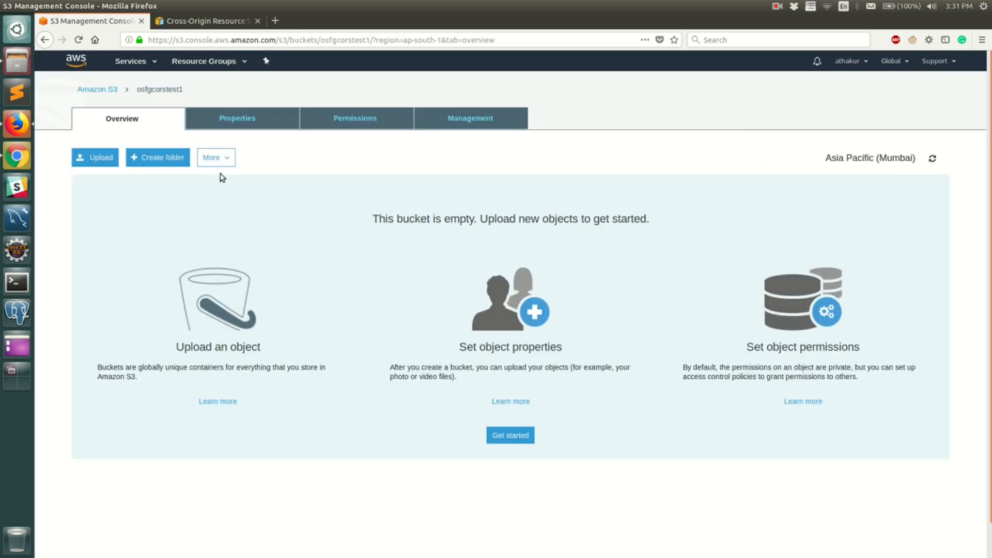
pyautogui.click(354, 118)
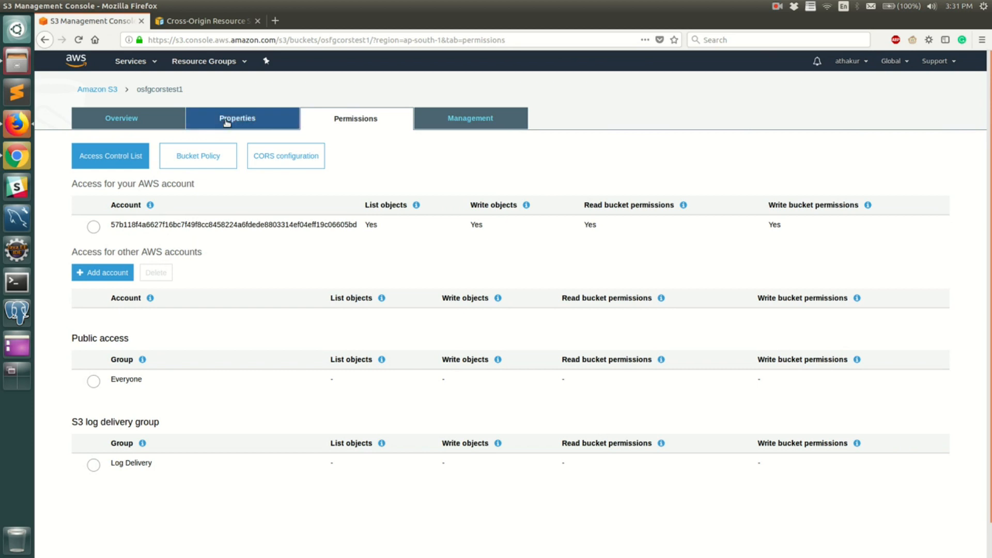
pyautogui.click(237, 118)
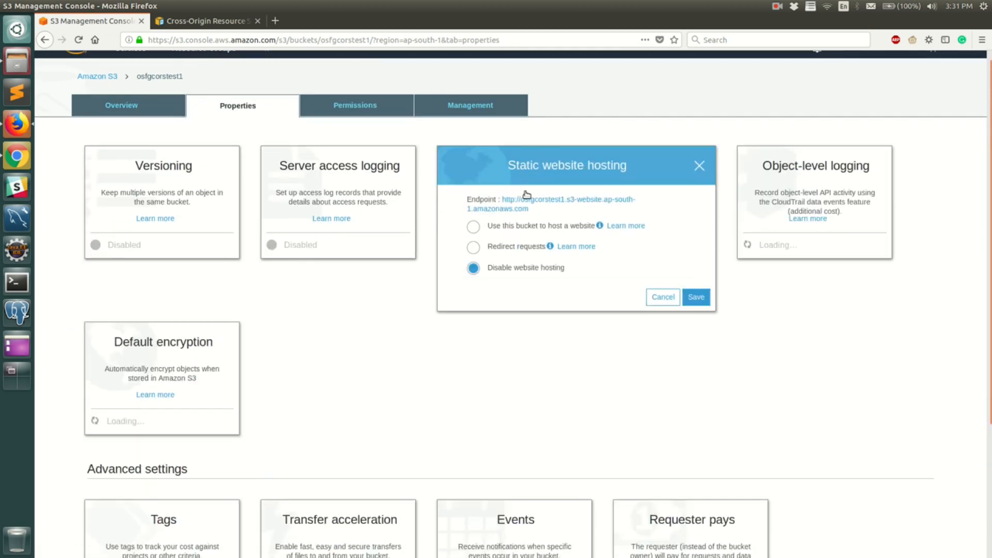
pyautogui.click(473, 226)
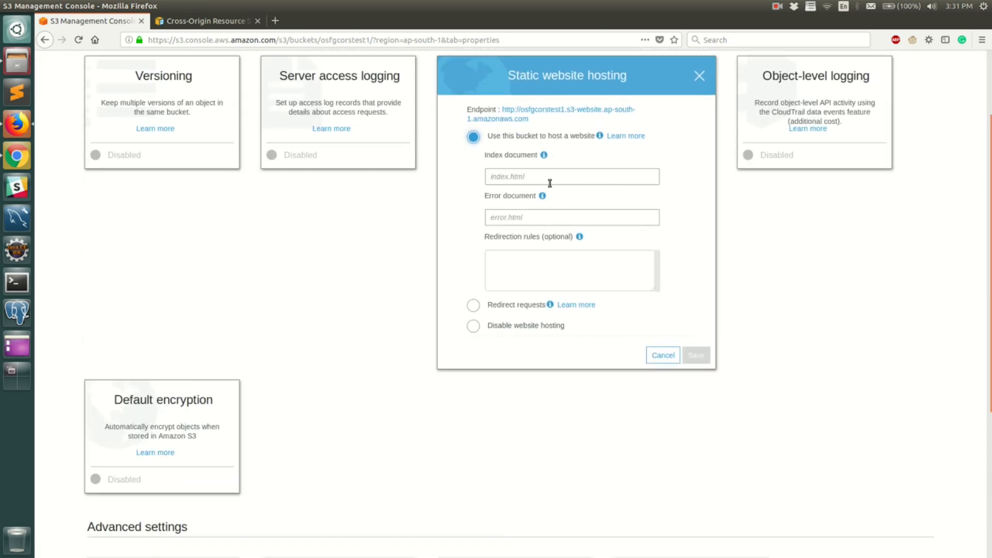
pyautogui.write('index.html')
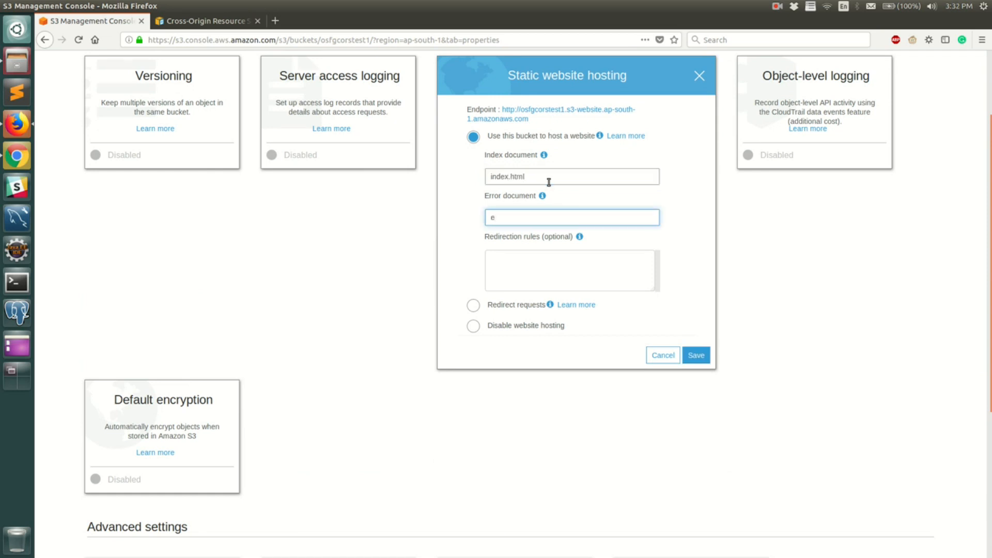
pyautogui.write('rror.html')
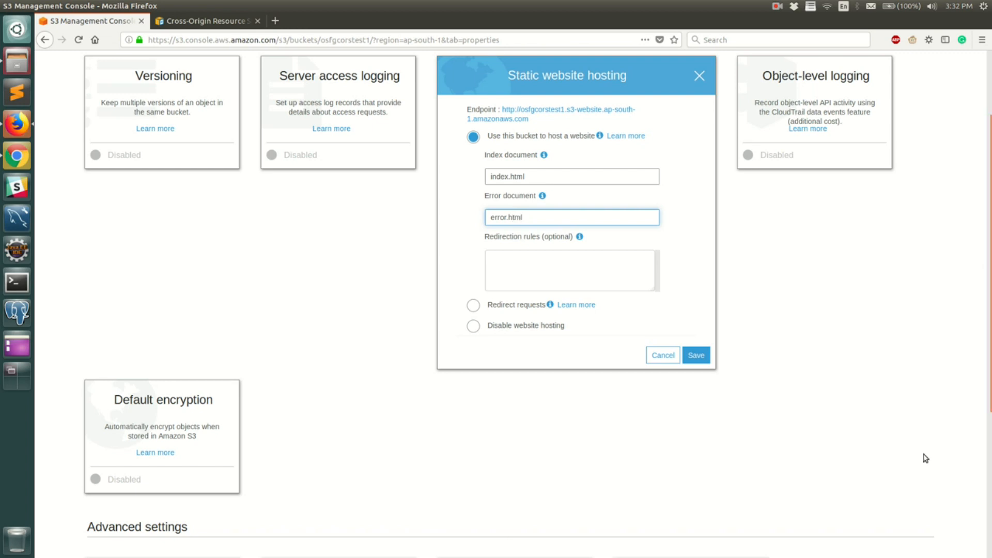
pyautogui.click(695, 355)
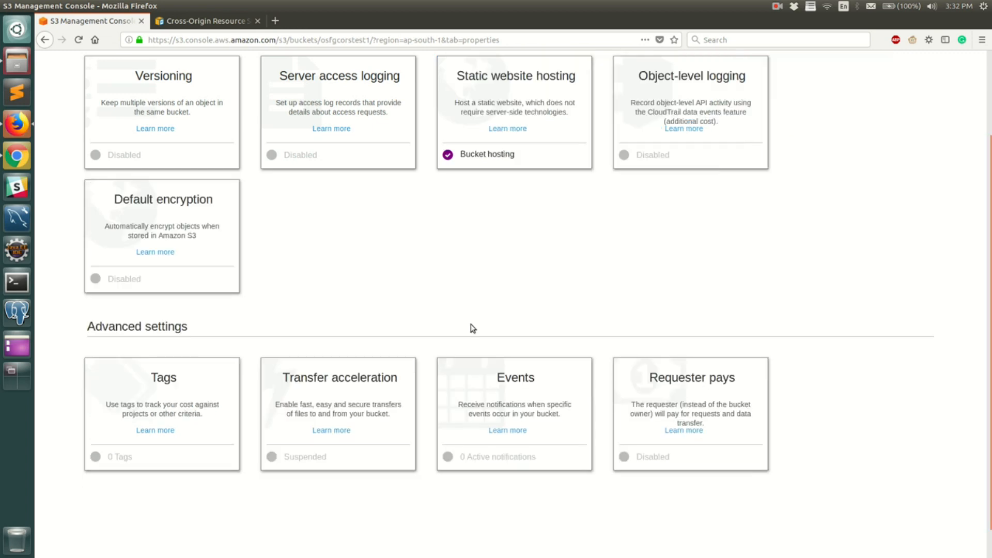
pyautogui.click(121, 118)
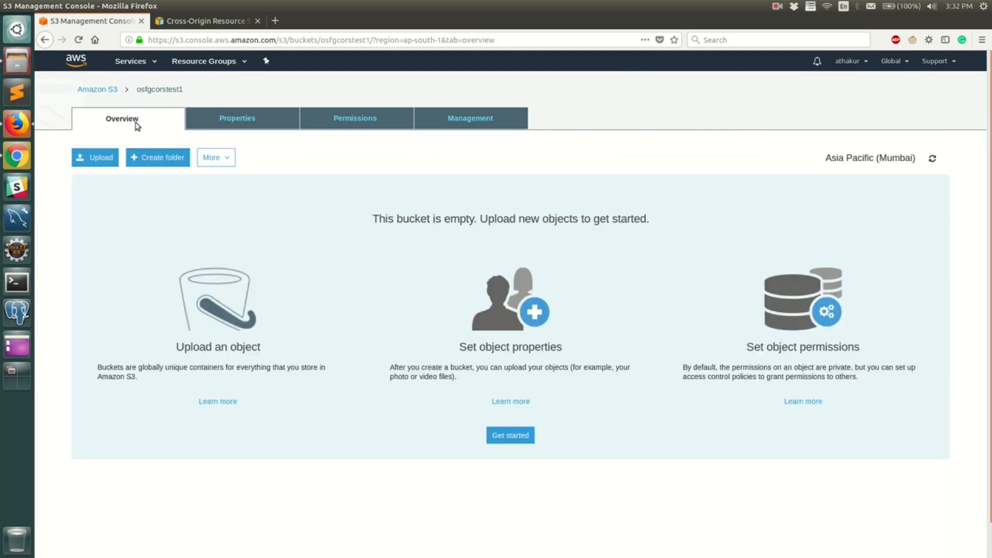
pyautogui.moveTo(510, 257)
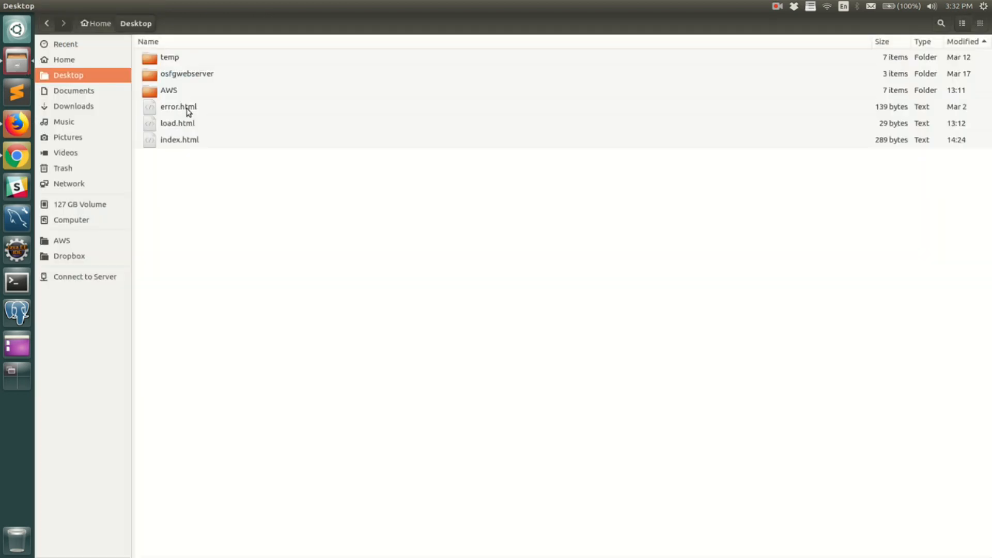
# In index.html, set the jQuery .load() call to load load.html into loadDiv.
pyautogui.doubleClick(180, 139)
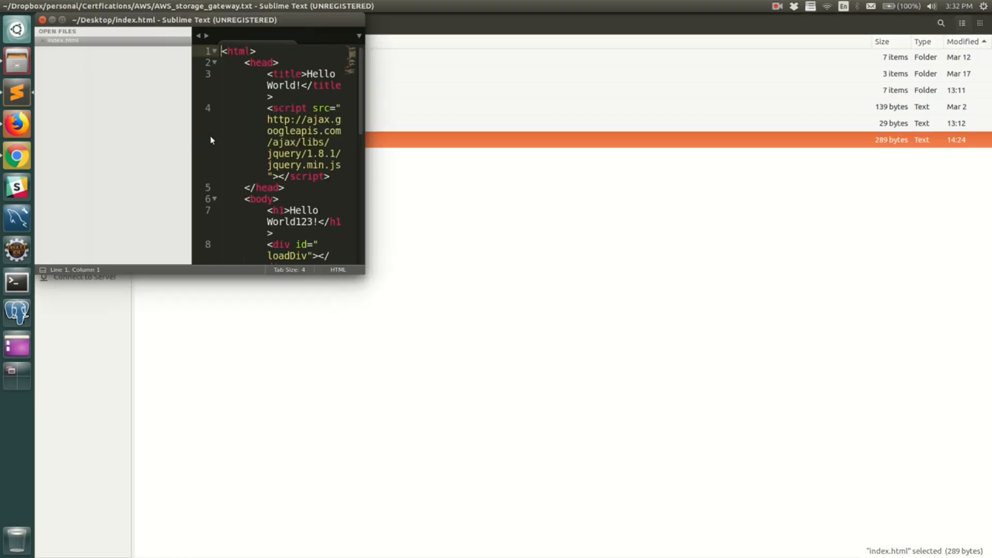
pyautogui.click(254, 20)
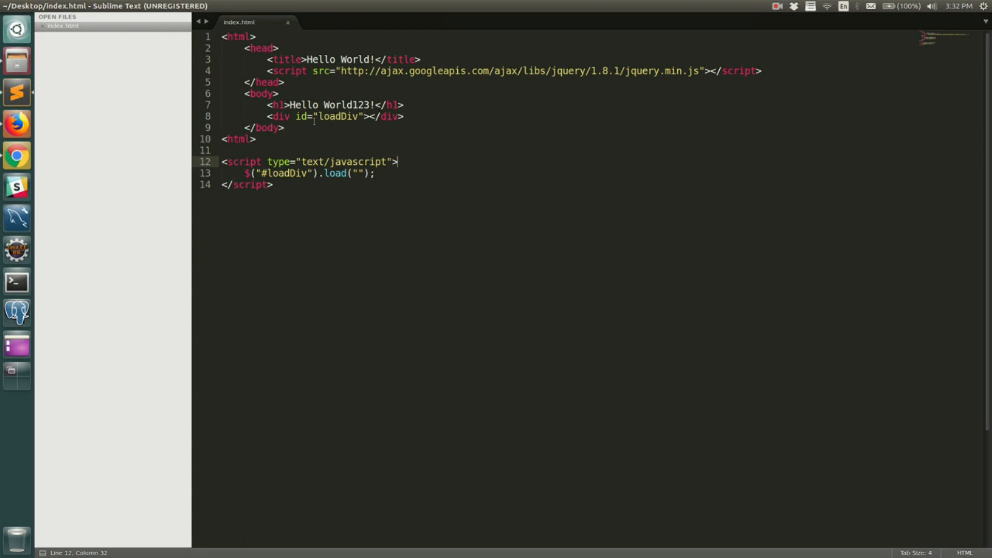
pyautogui.doubleClick(287, 173)
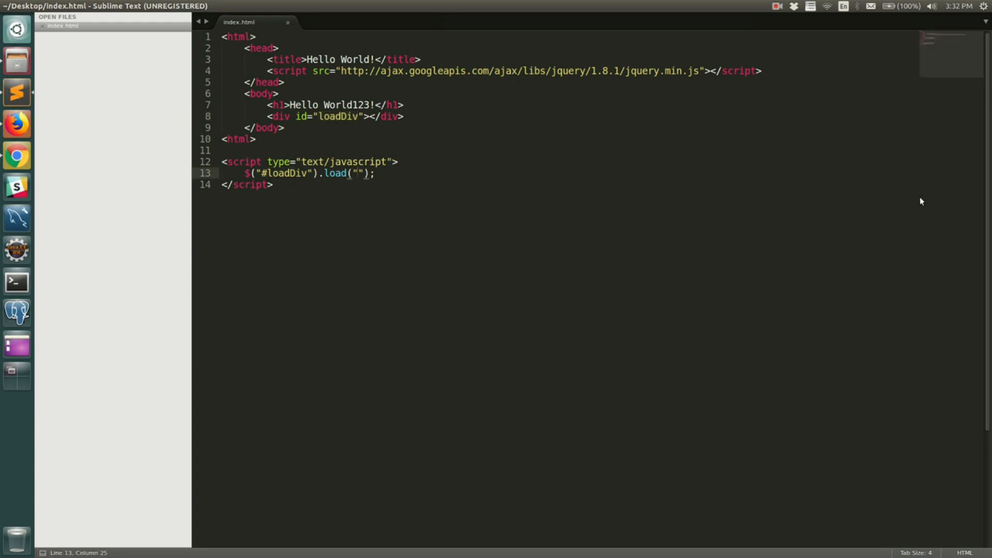
pyautogui.write('load.')
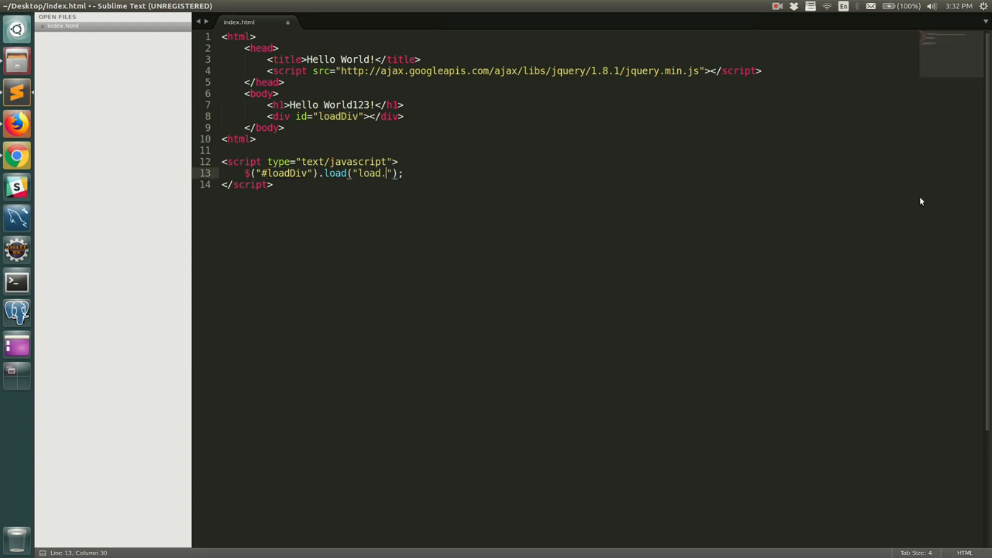
pyautogui.write('html')
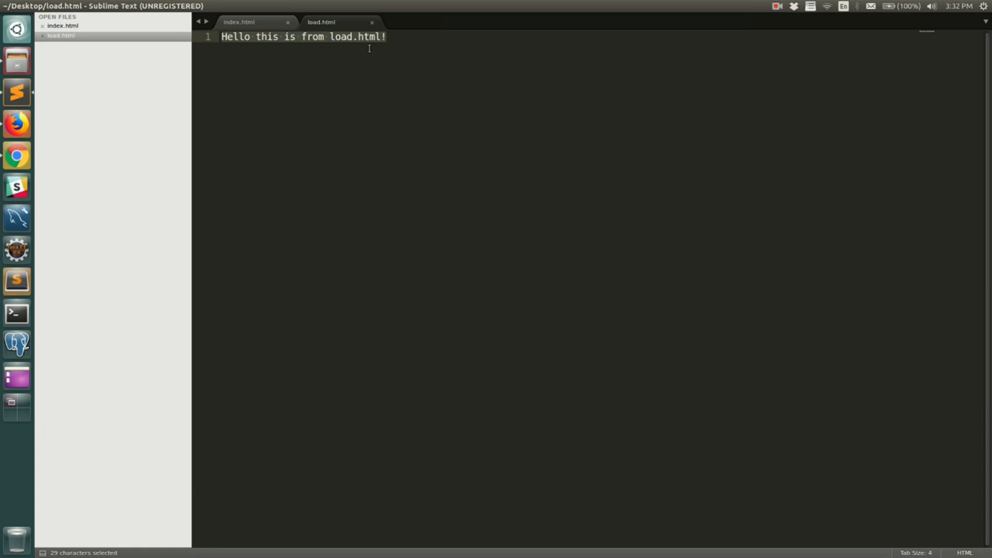
# Review the other HTML tabs and switch back to the S3 console.
pyautogui.click(239, 22)
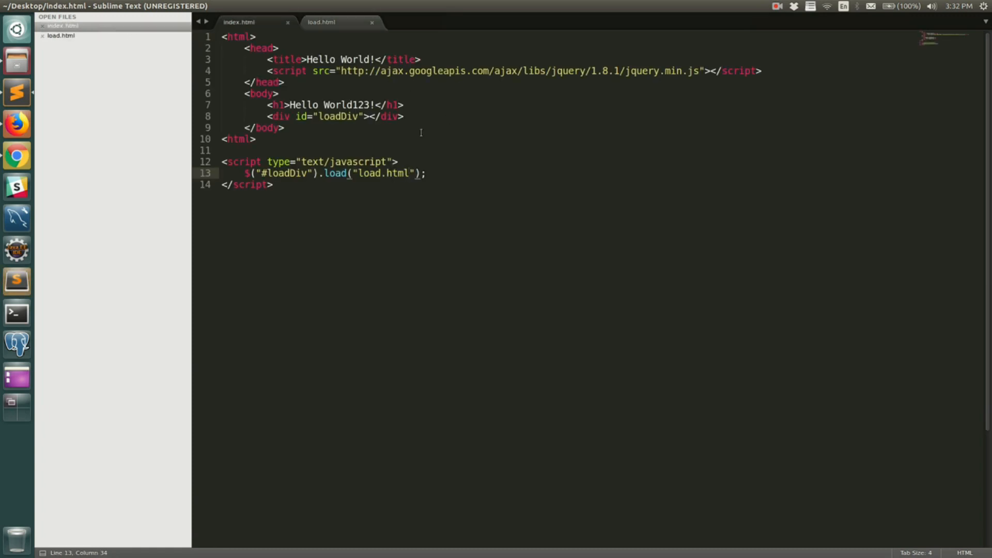
pyautogui.moveTo(73, 39)
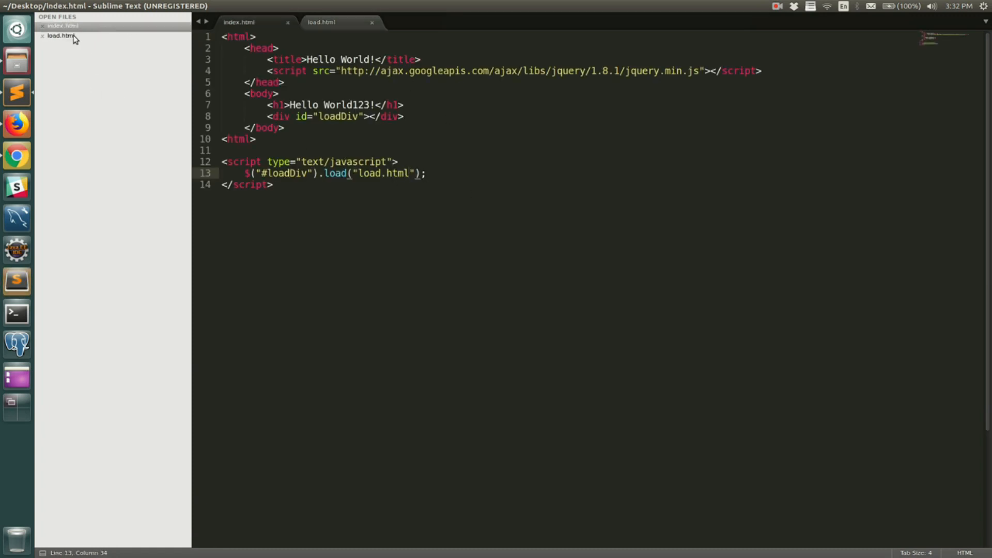
pyautogui.moveTo(106, 31)
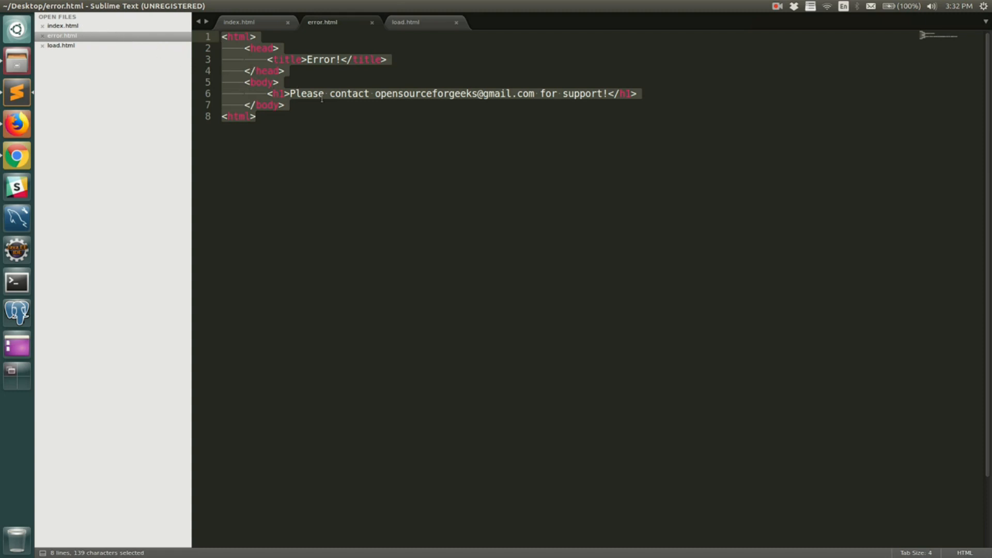
pyautogui.click(240, 22)
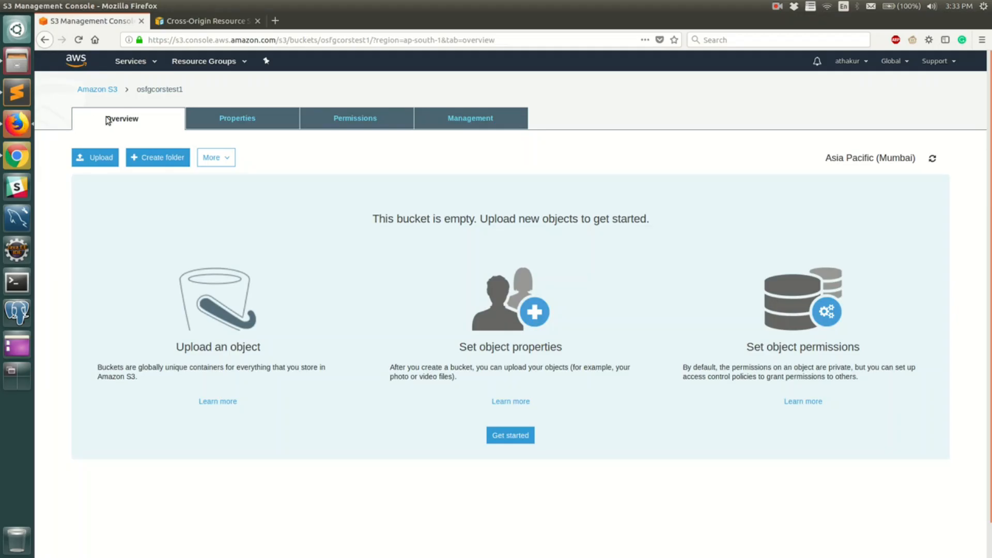
# Add index.html, load.html and error.html to an upload for osfgcorstest1.
pyautogui.click(94, 157)
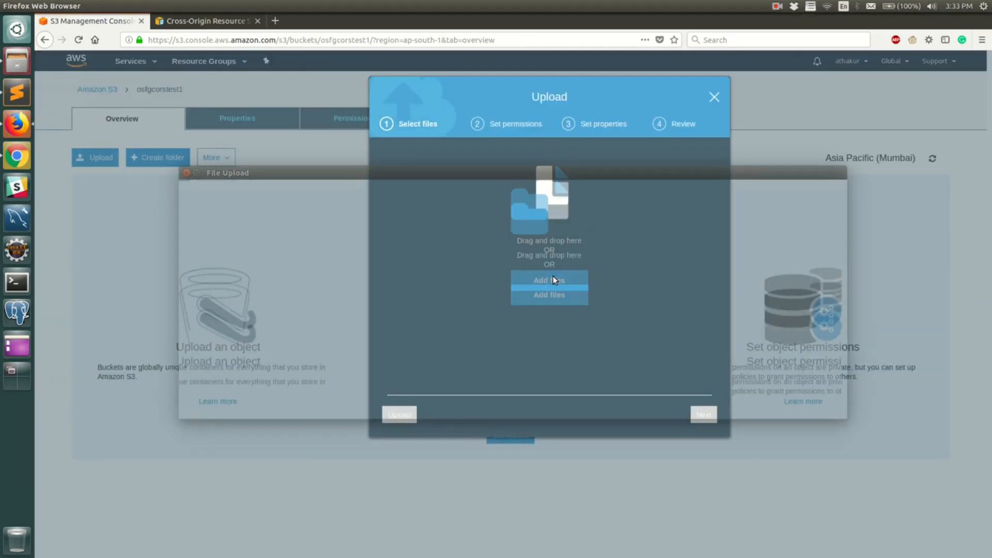
pyautogui.click(547, 280)
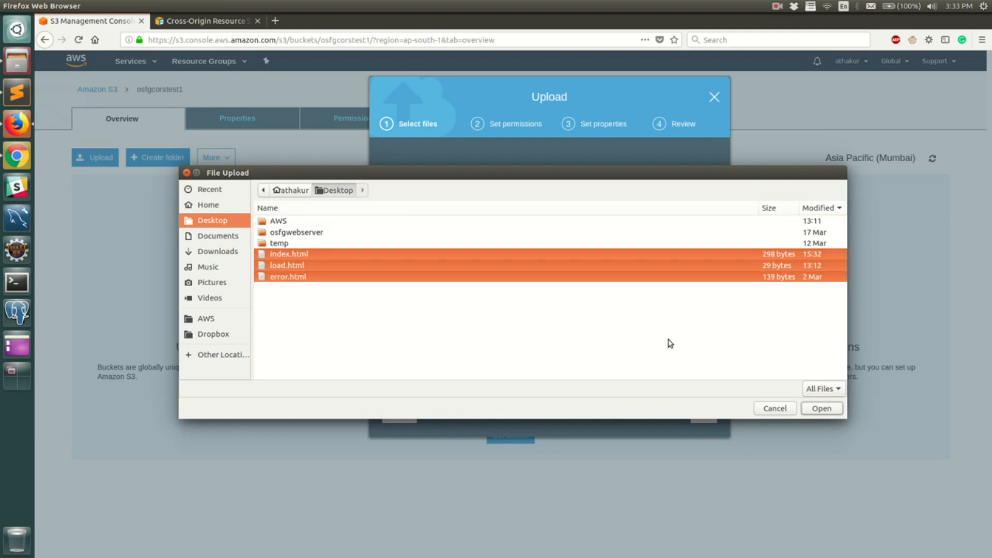
pyautogui.click(820, 408)
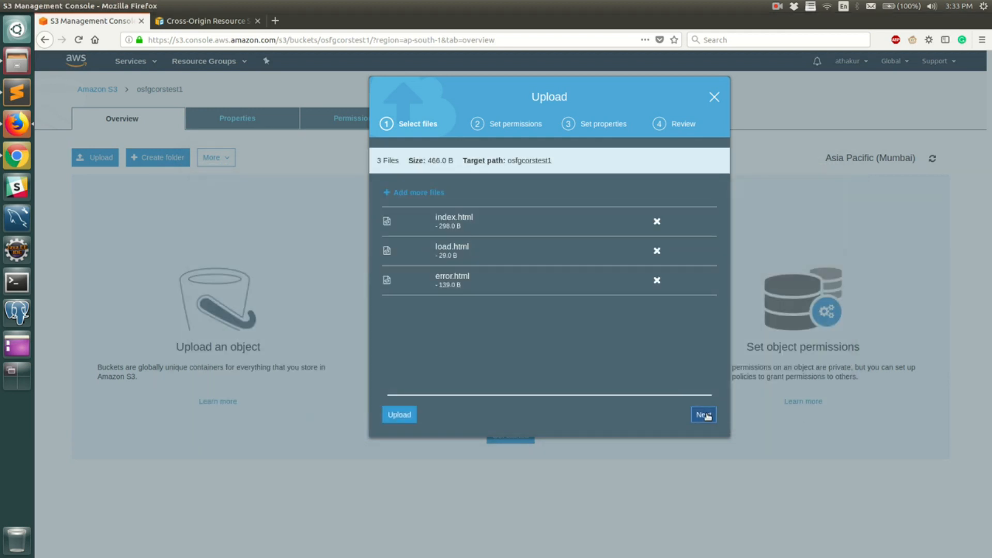
pyautogui.click(702, 414)
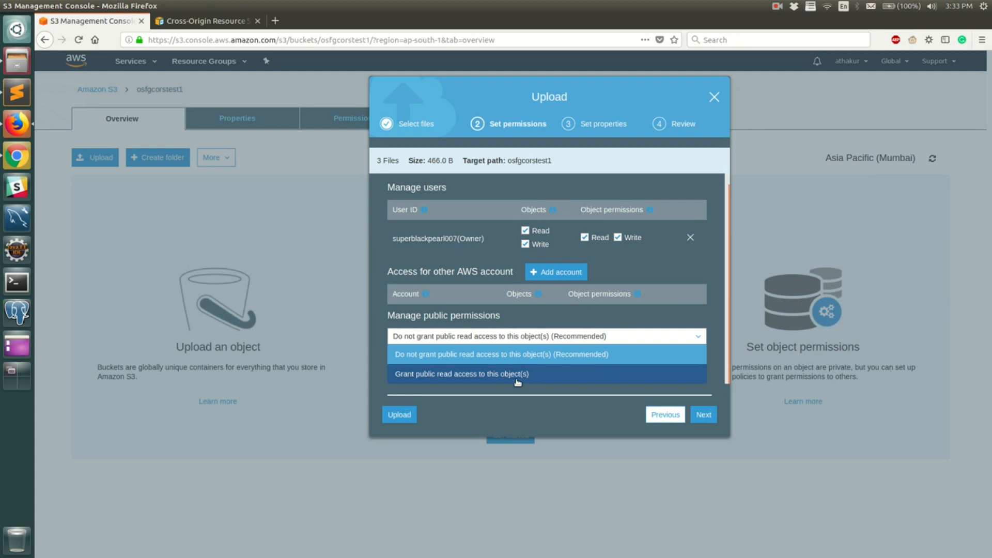
# Grant public read access, upload the three files, and show the bucket's permissions.
pyautogui.click(461, 374)
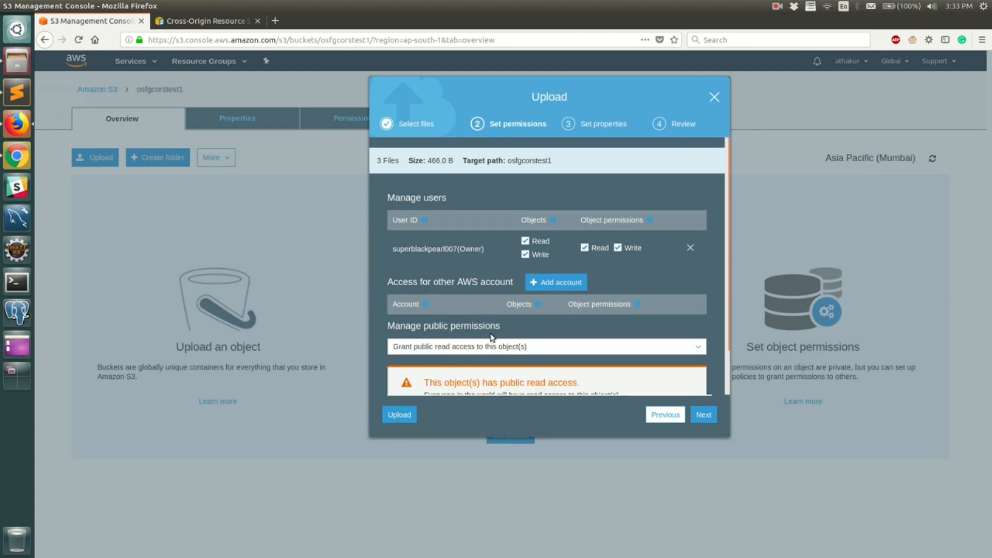
pyautogui.moveTo(710, 392)
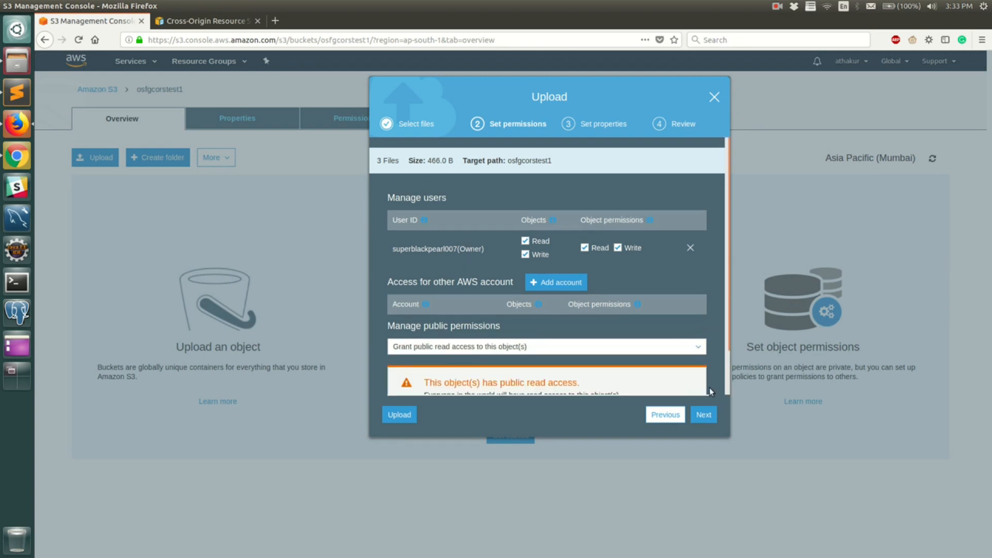
pyautogui.click(703, 415)
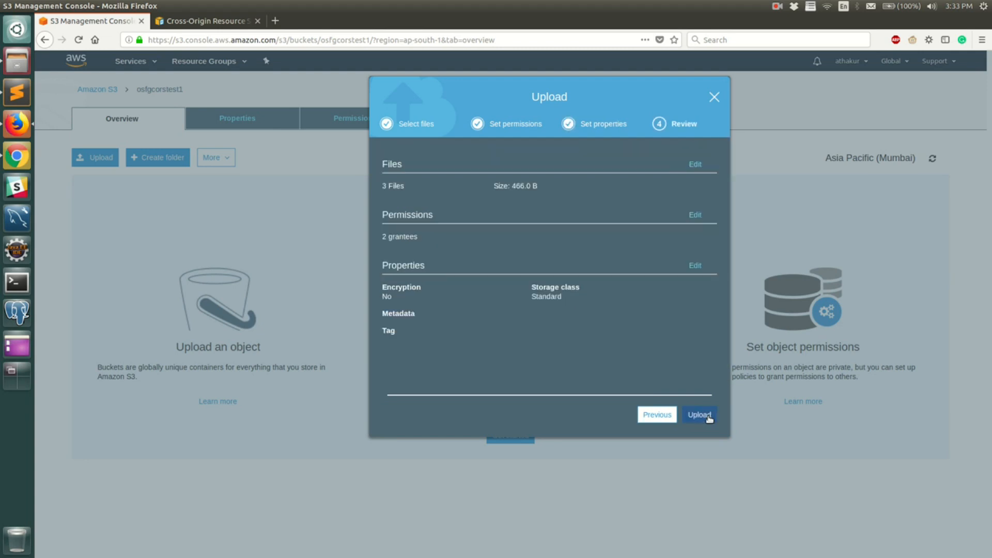
pyautogui.click(699, 414)
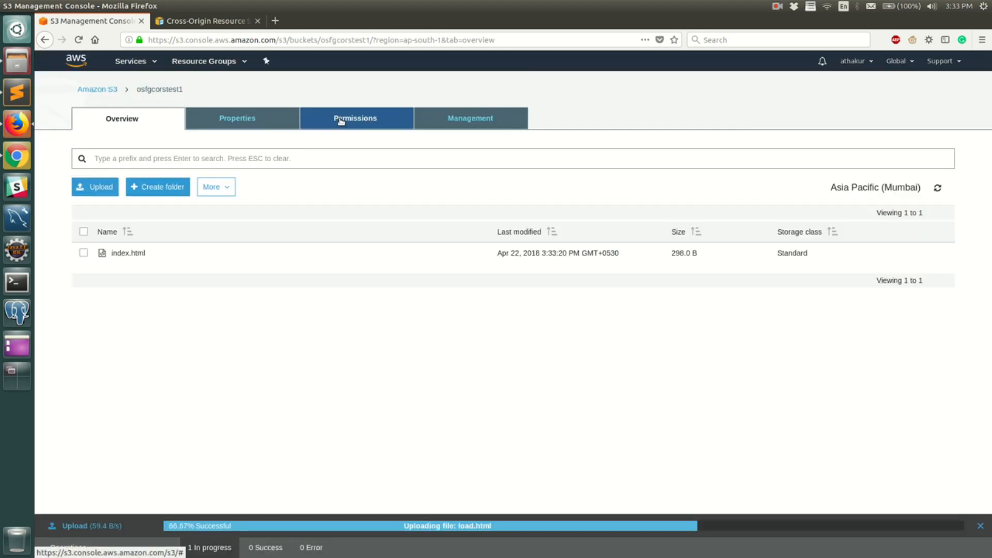
pyautogui.click(355, 118)
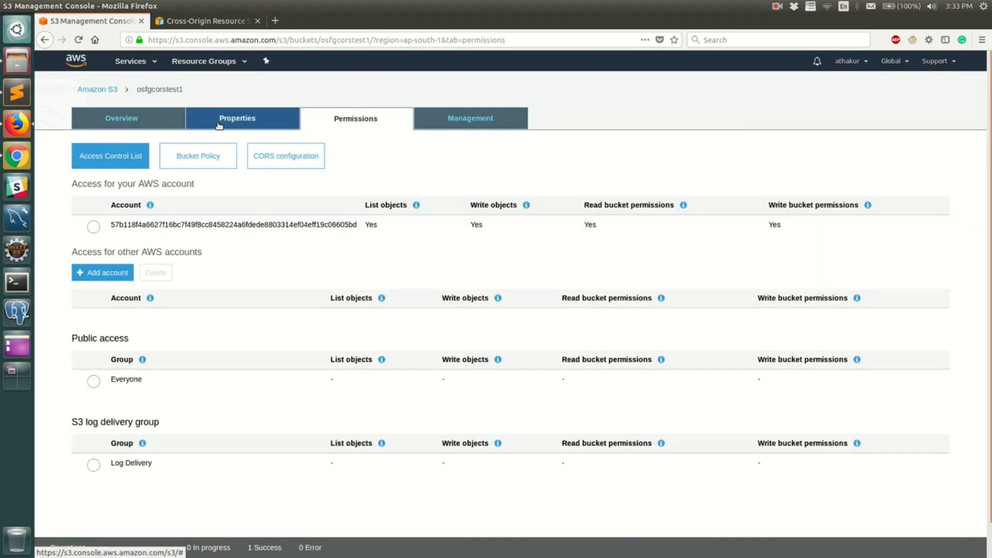
# View osfgcorstest1's website endpoint showing the load.html text, then return to the bucket list.
pyautogui.click(237, 118)
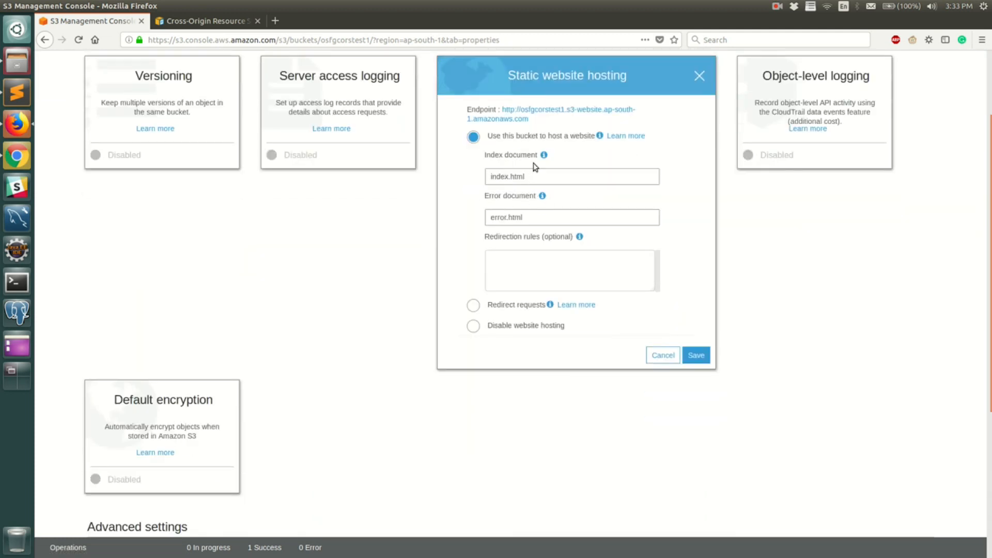
pyautogui.click(565, 113)
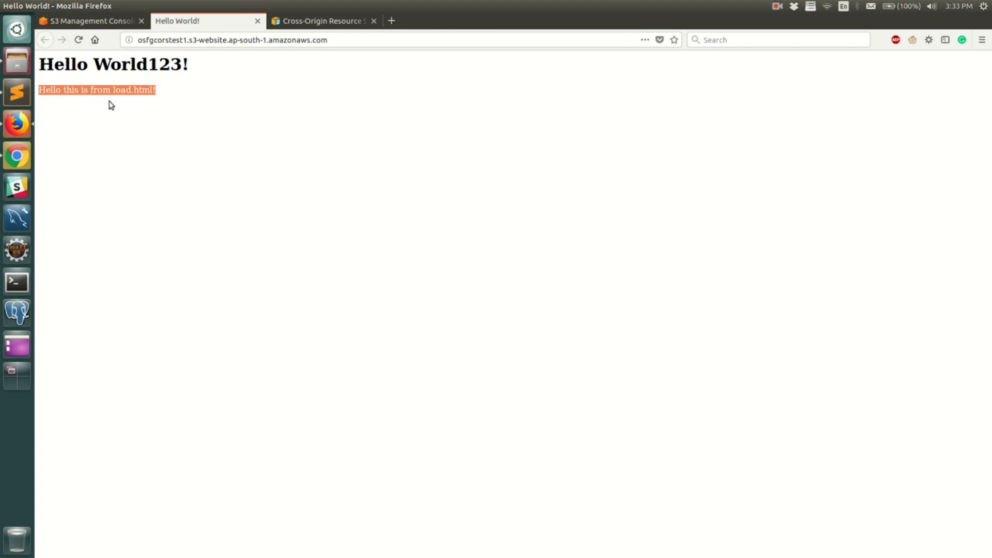
pyautogui.moveTo(142, 93)
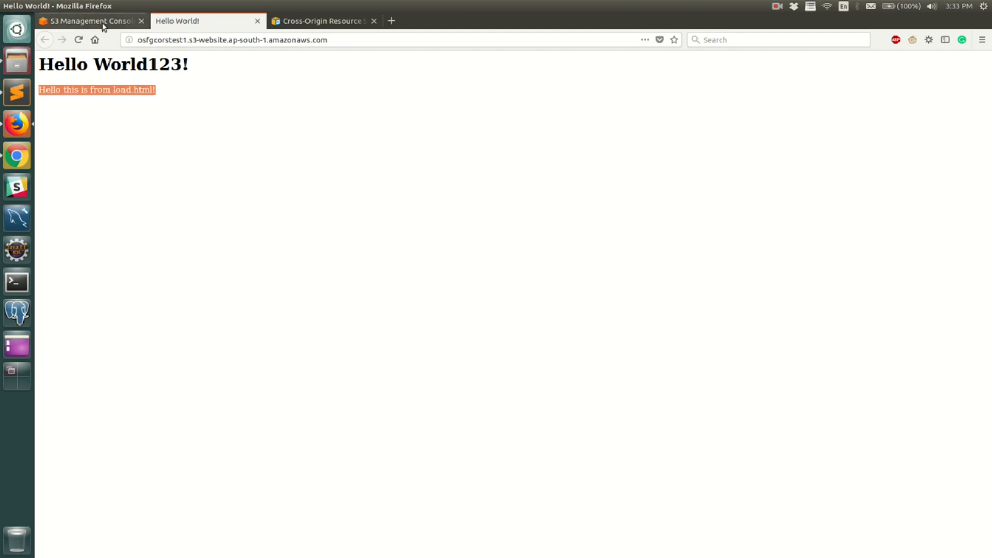
pyautogui.click(85, 20)
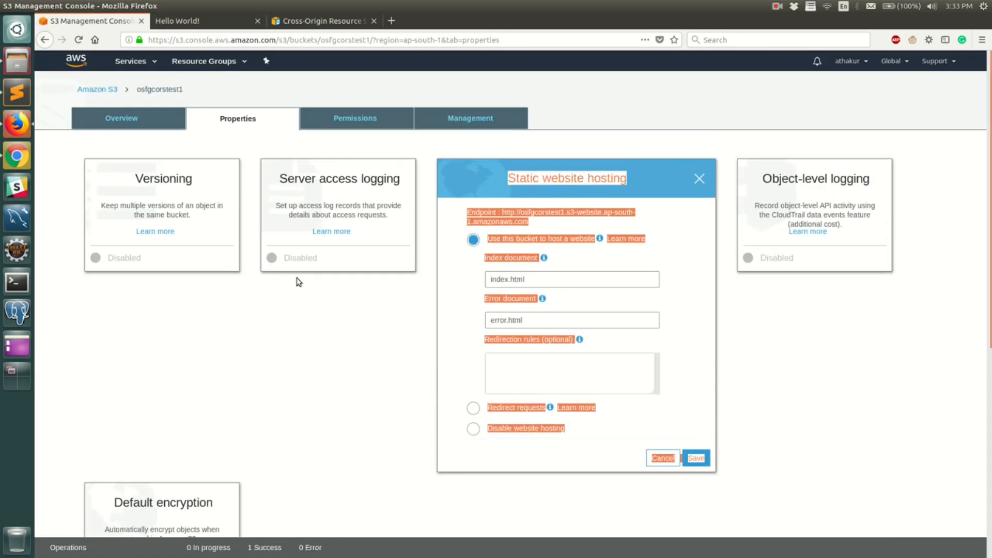
pyautogui.click(202, 21)
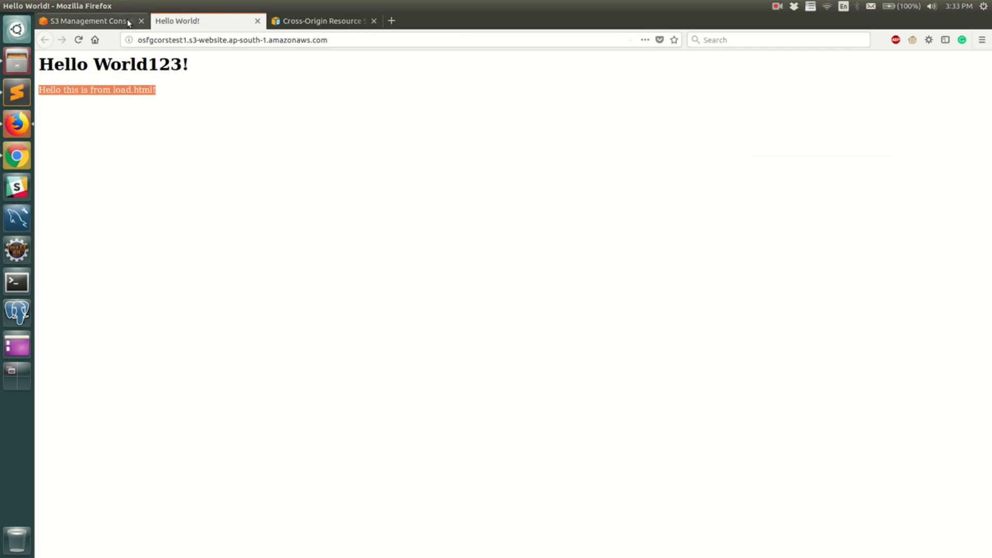
pyautogui.click(85, 21)
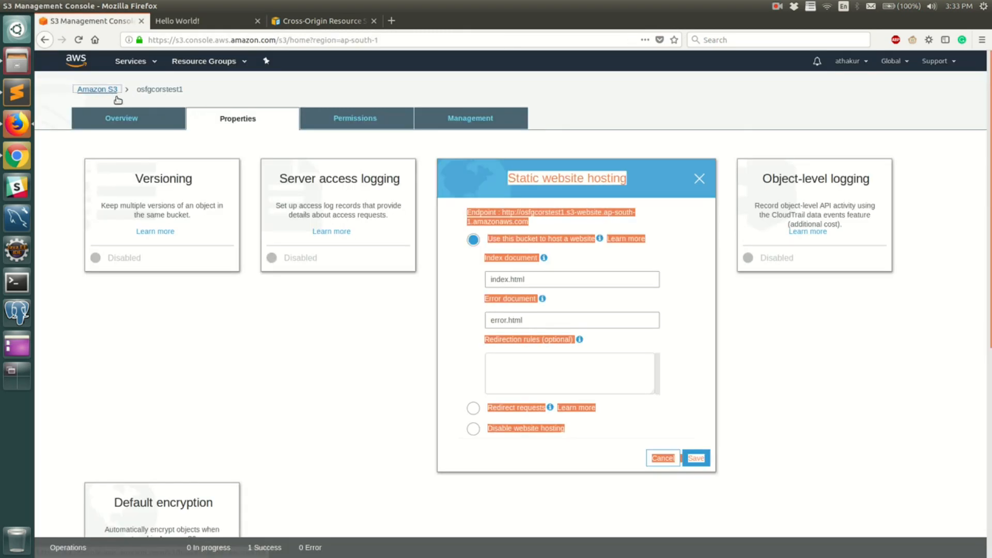
pyautogui.click(97, 88)
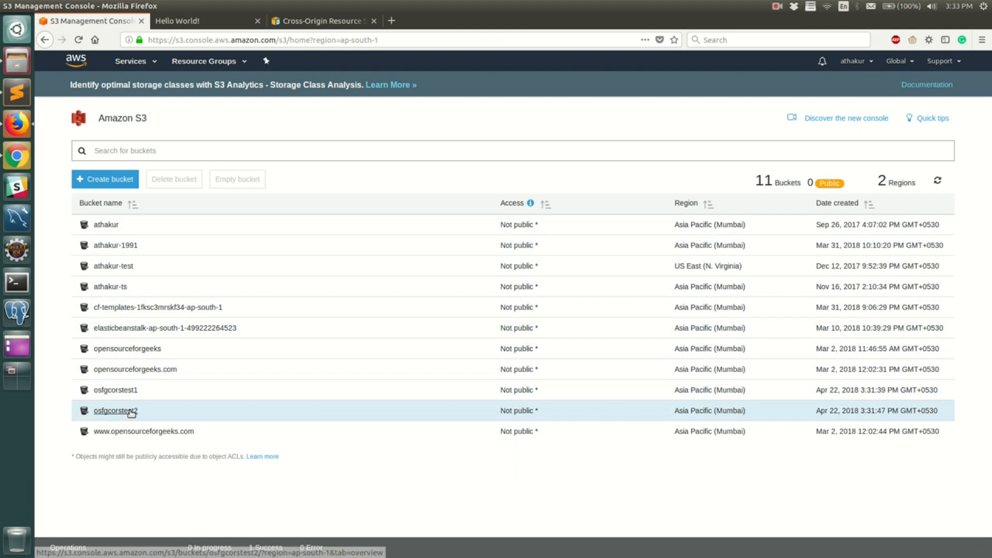
# Enable static website hosting on osfgcorstest2 with index.html, then return to its overview.
pyautogui.click(116, 409)
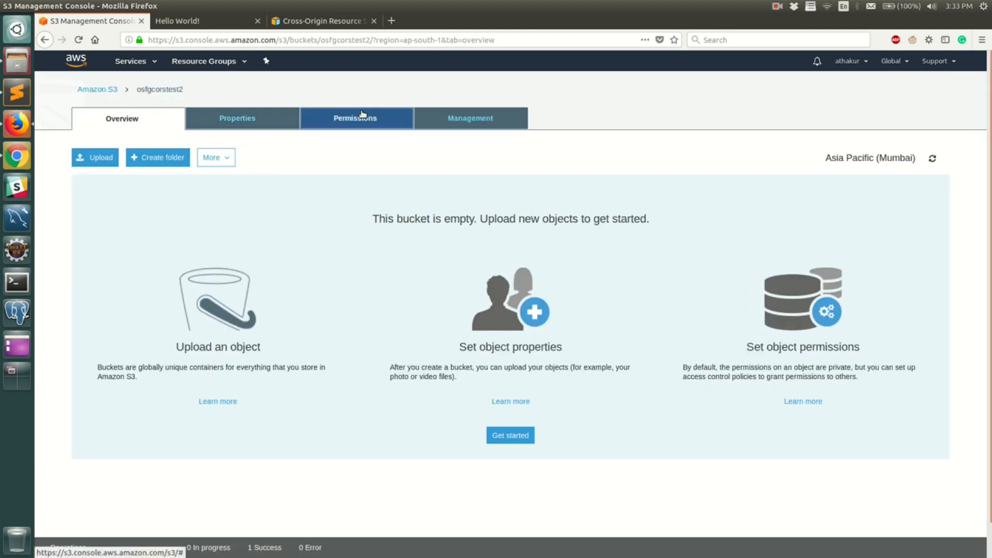
pyautogui.click(237, 118)
pyautogui.write('index.html')
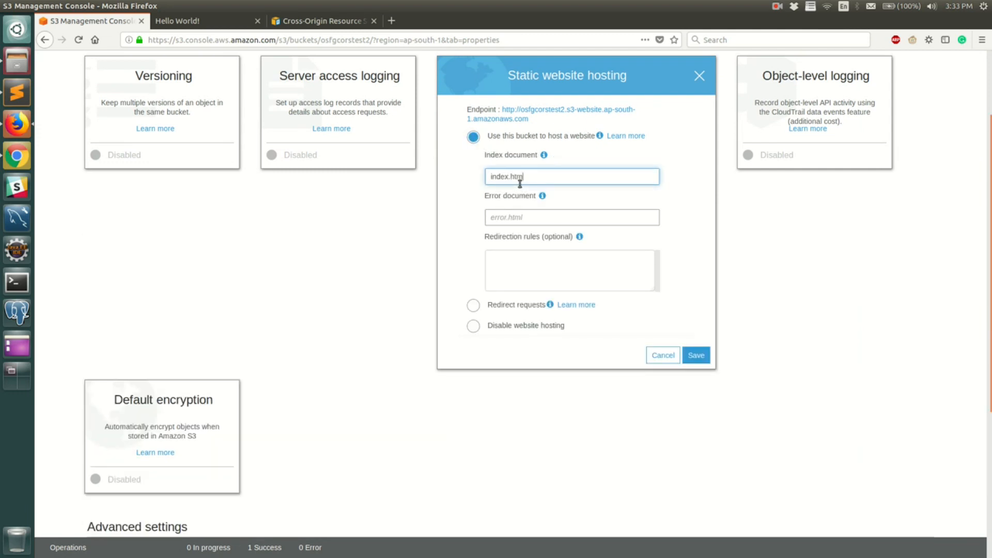
pyautogui.click(694, 355)
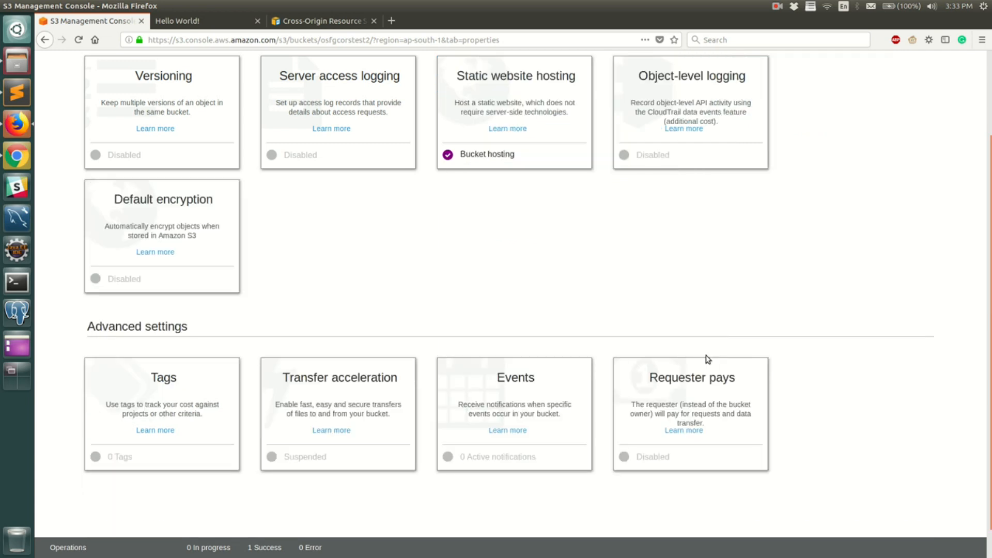
pyautogui.scroll(3)
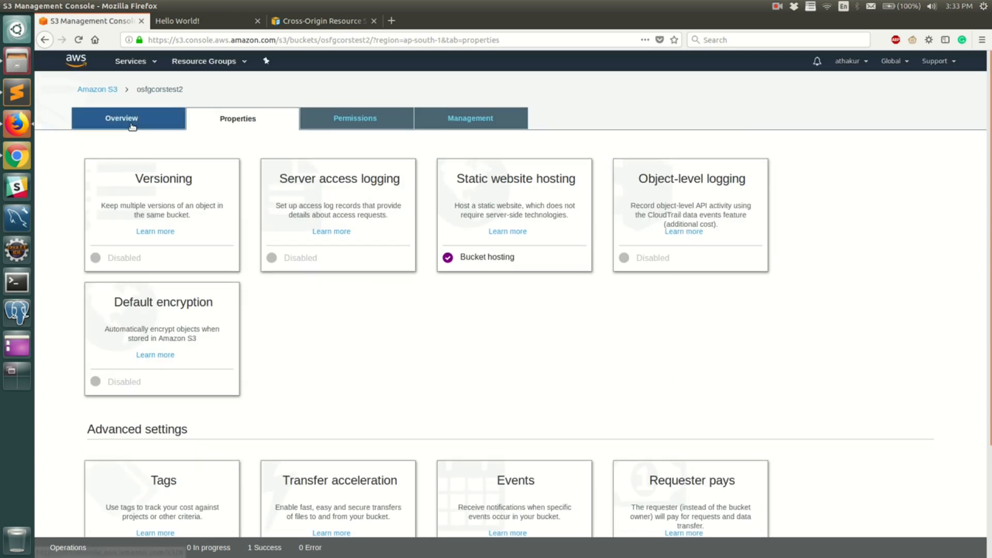
pyautogui.click(121, 118)
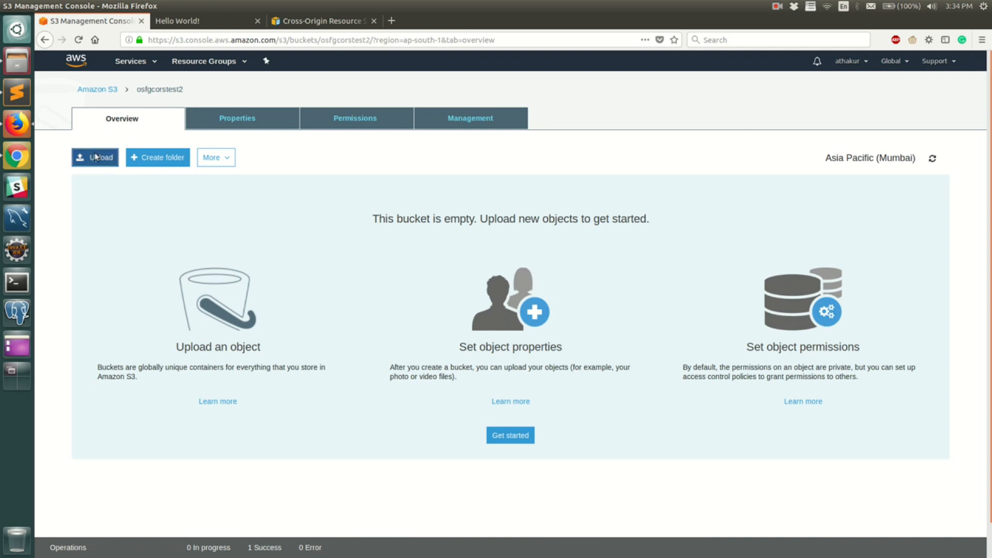
# Upload load.html to osfgcorstest2 with public read access.
pyautogui.click(94, 157)
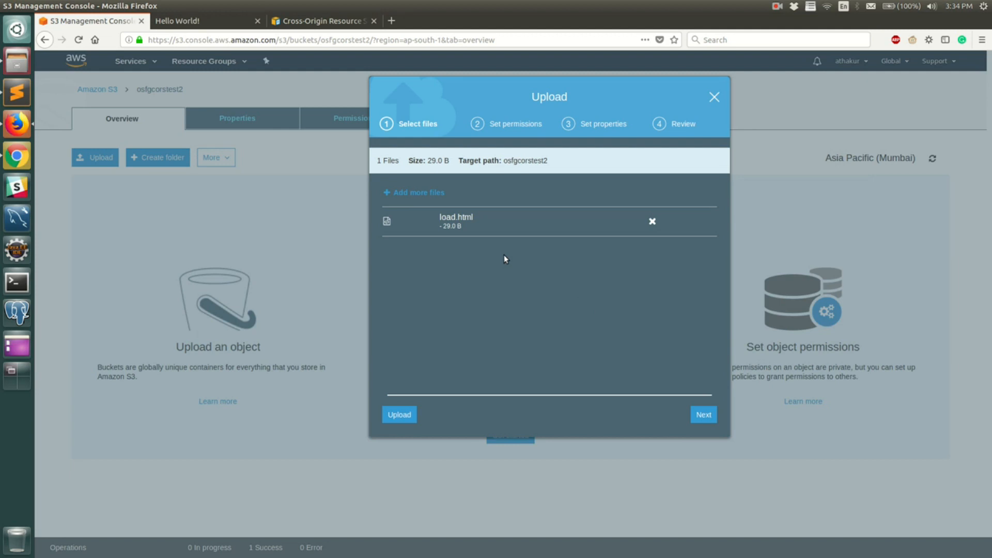
pyautogui.moveTo(515, 249)
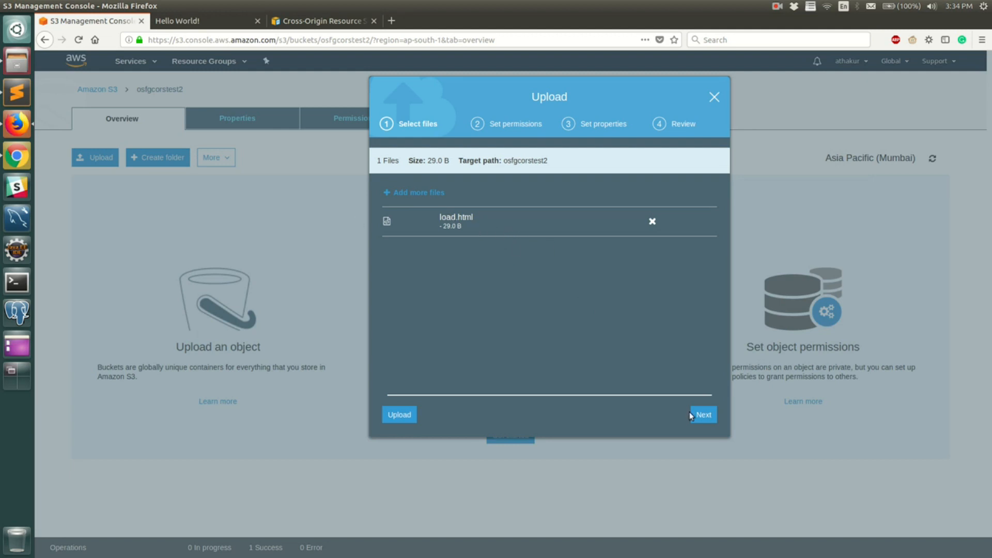
pyautogui.click(703, 414)
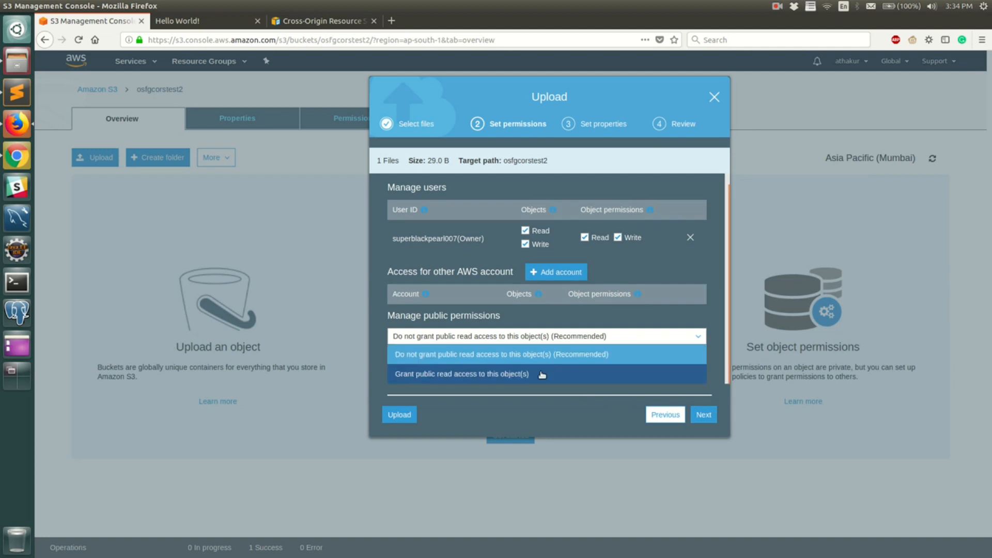
pyautogui.click(702, 414)
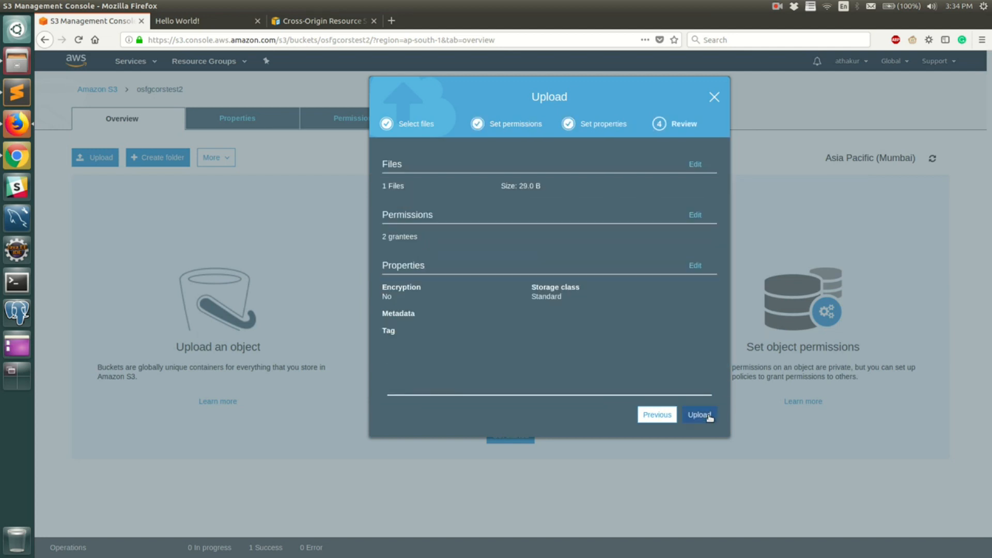
pyautogui.click(698, 414)
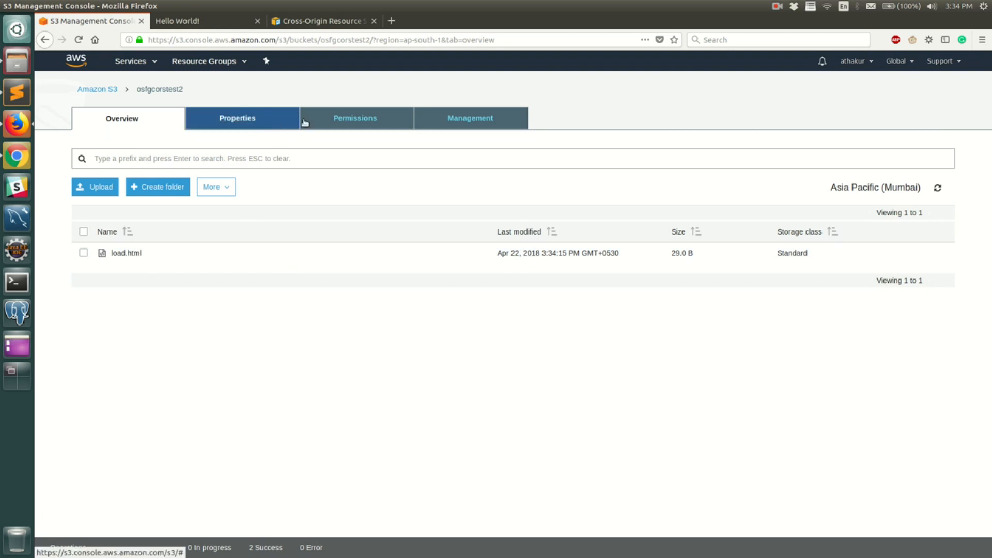
# Browse to /load.html at osfgcorstest2's website endpoint and select its address.
pyautogui.click(236, 119)
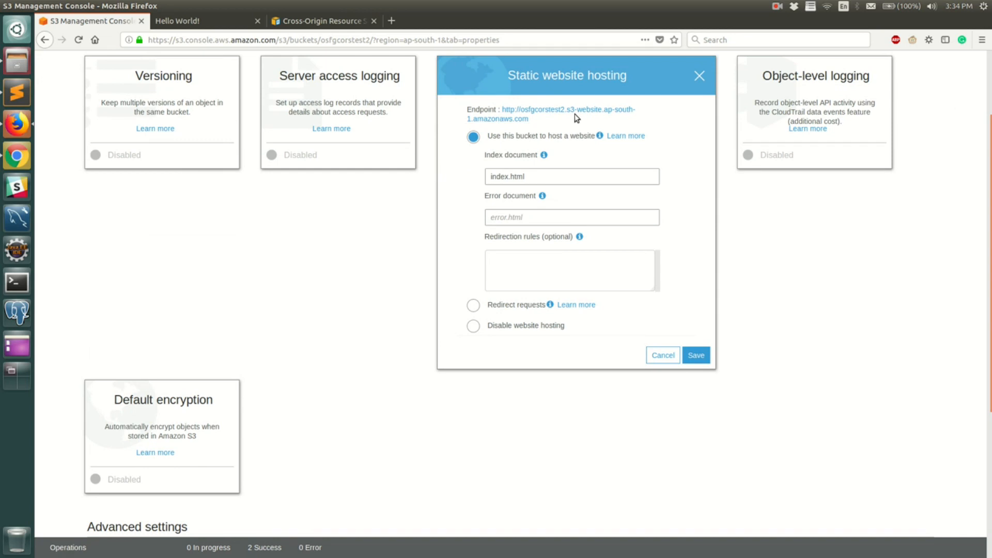
pyautogui.click(566, 109)
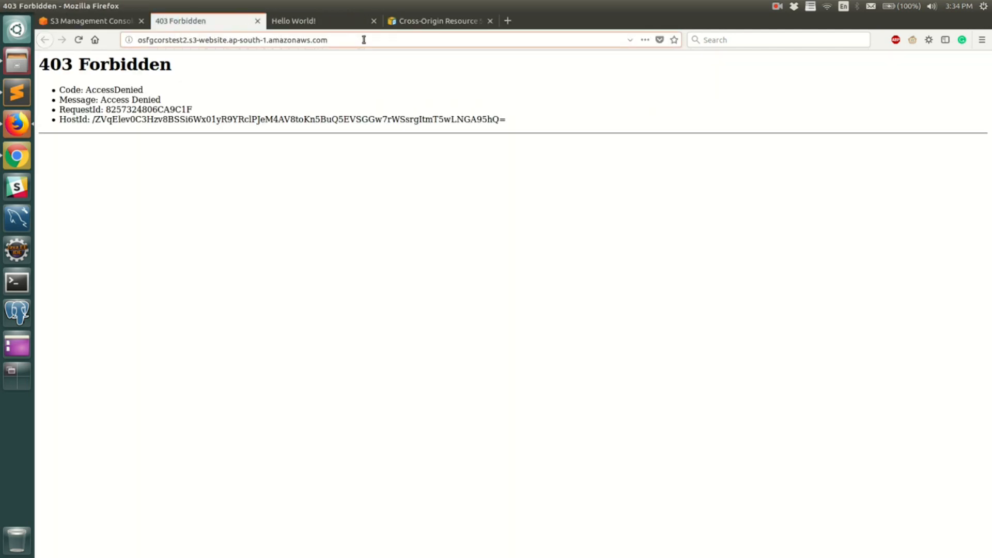
pyautogui.moveTo(373, 52)
pyautogui.write('/load')
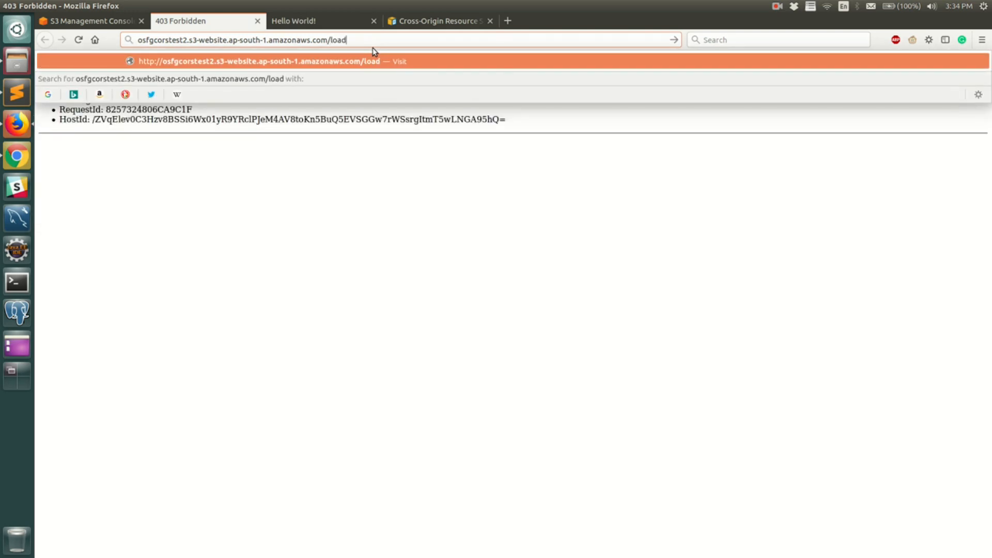
pyautogui.write('.ht')
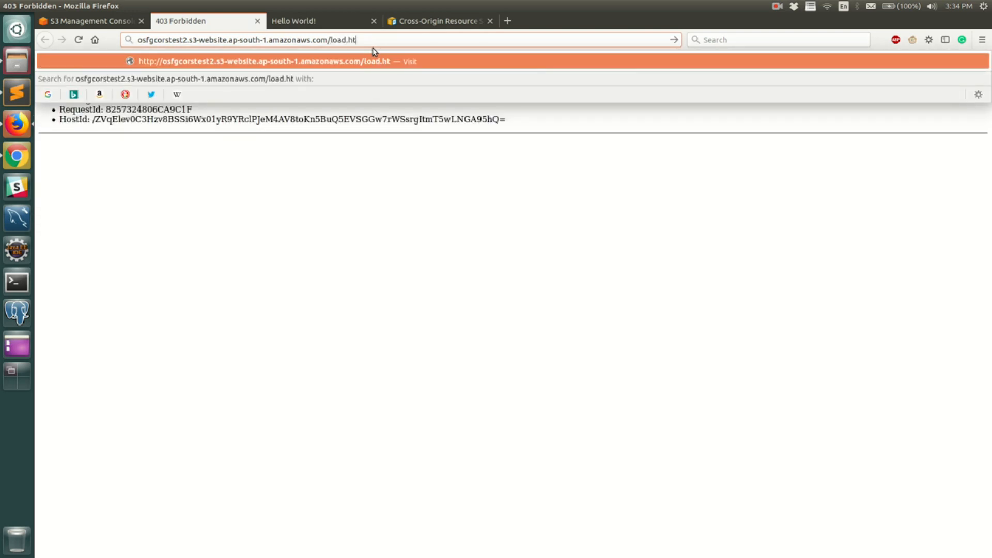
pyautogui.press('Return')
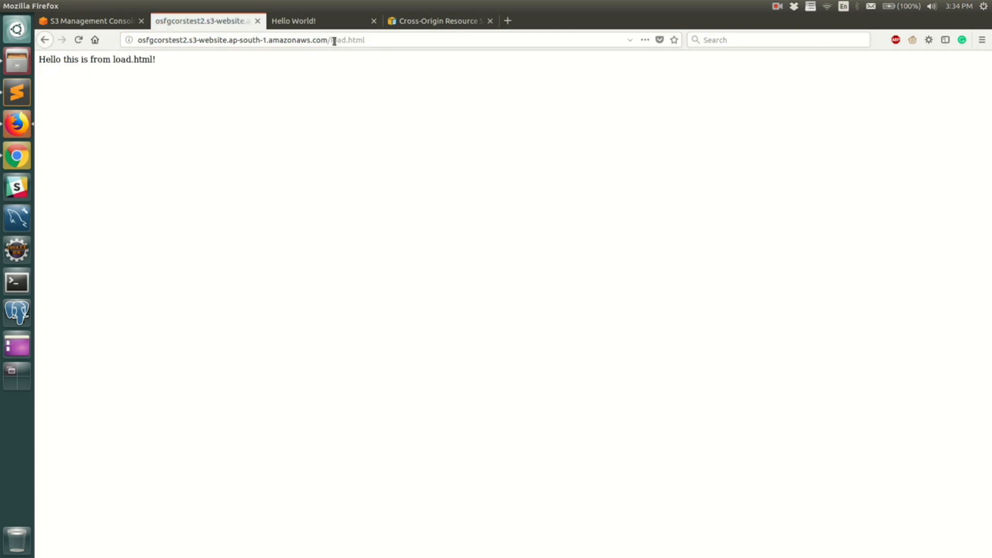
pyautogui.click(253, 40)
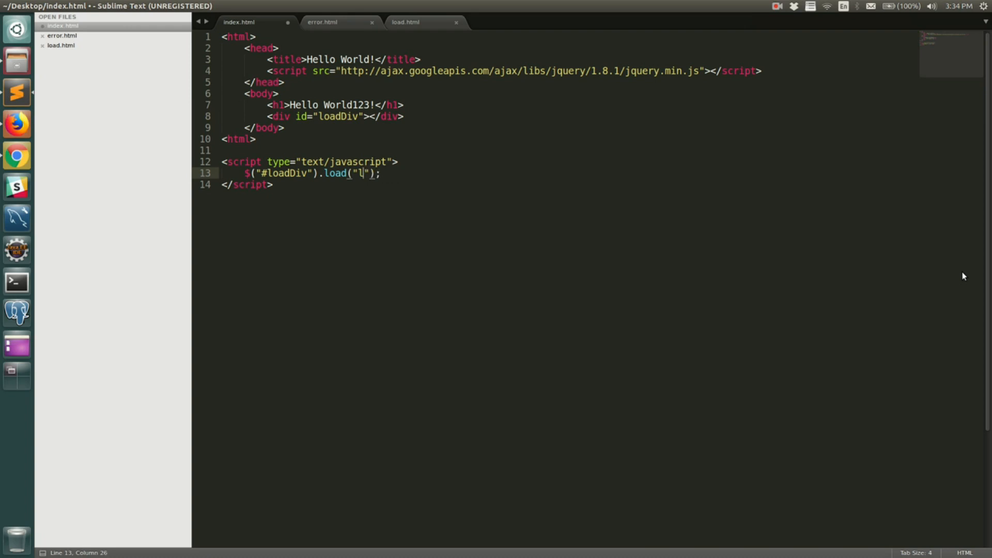
pyautogui.write('http://osfgcorstest2.s3-website.ap-south-1.amazonaws.com/load.html')
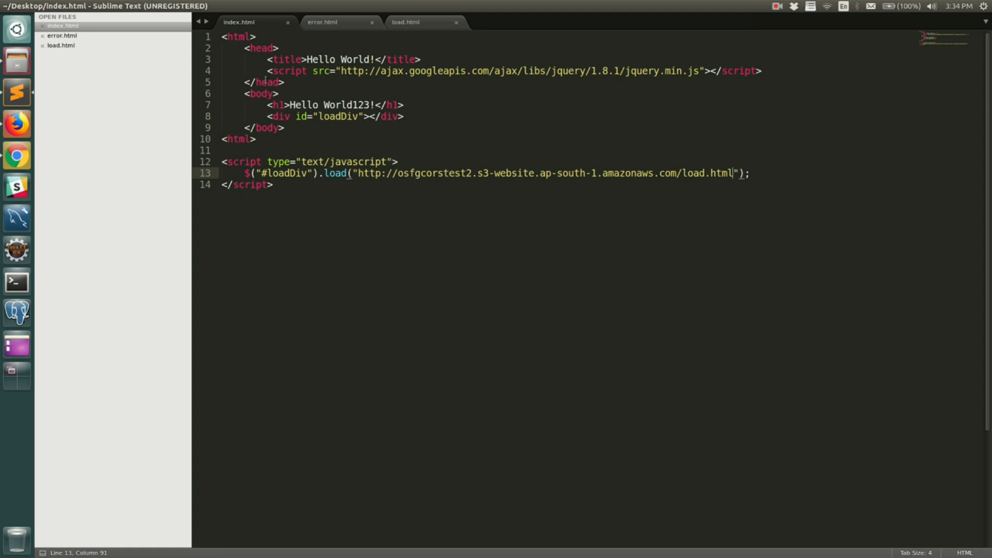
pyautogui.moveTo(80, 51)
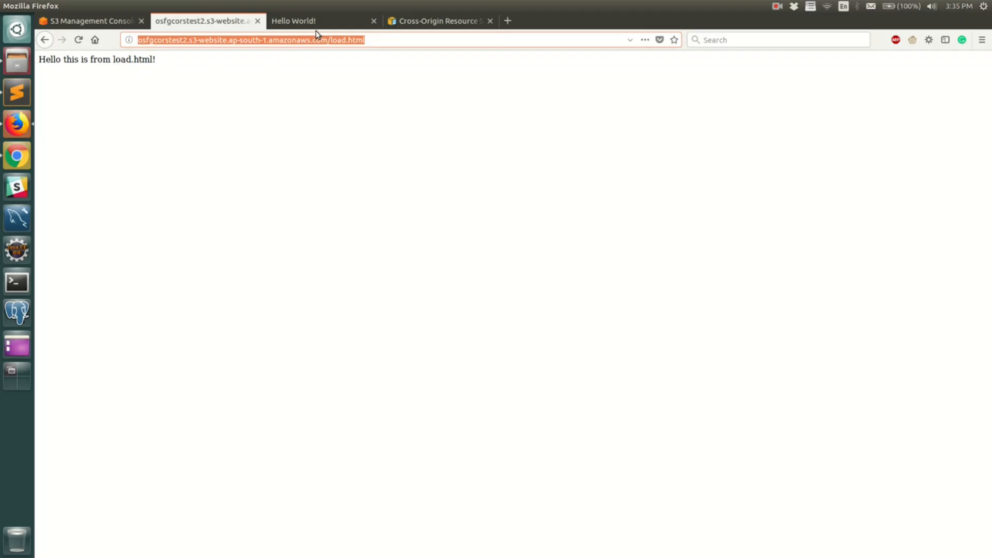
# Re-upload the edited index.html to osfgcorstest1 with public read access.
pyautogui.click(88, 21)
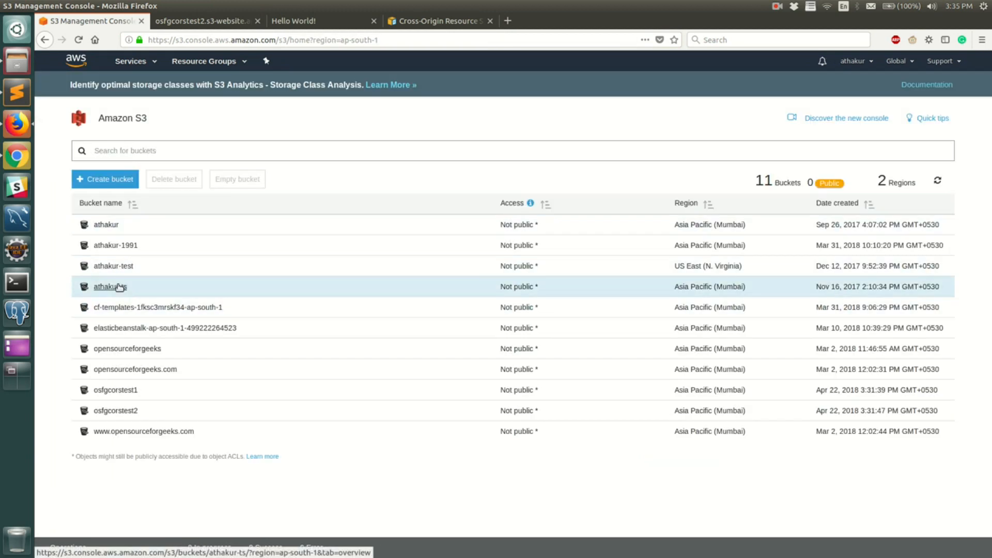
pyautogui.click(116, 389)
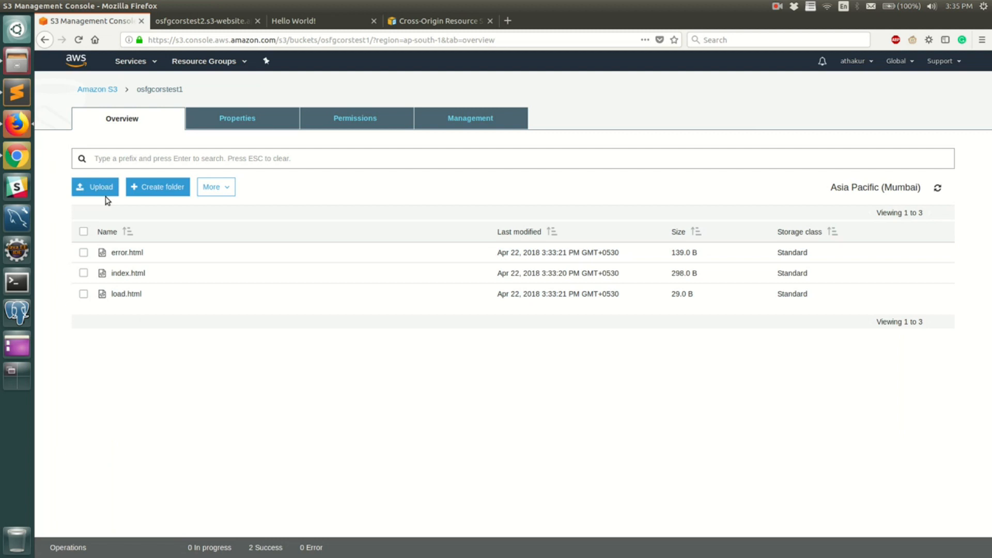
pyautogui.click(94, 186)
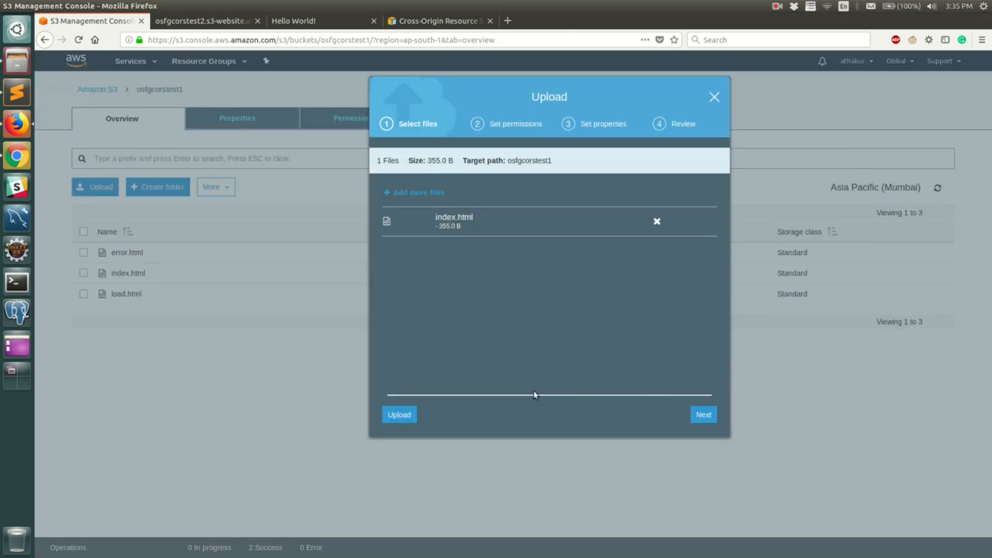
pyautogui.click(702, 414)
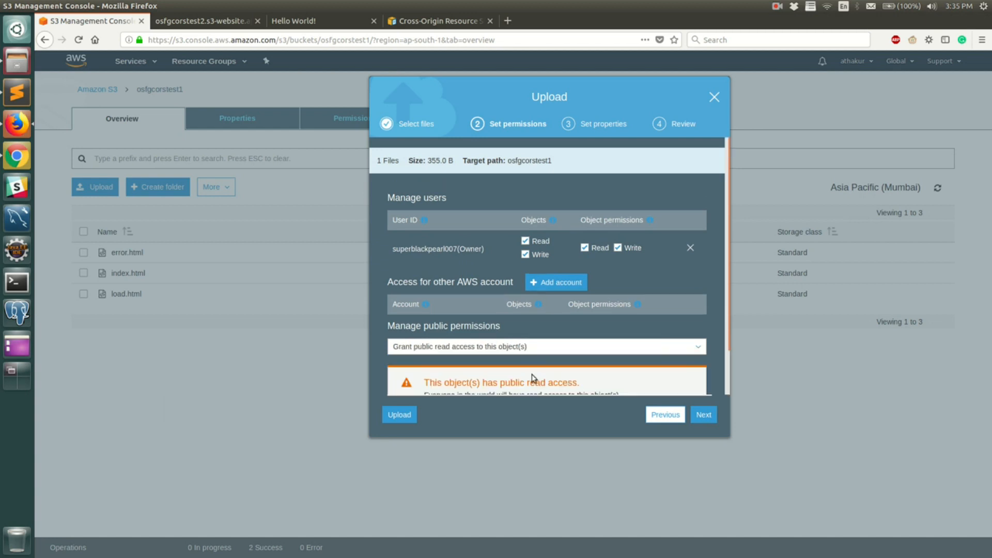
pyautogui.click(398, 415)
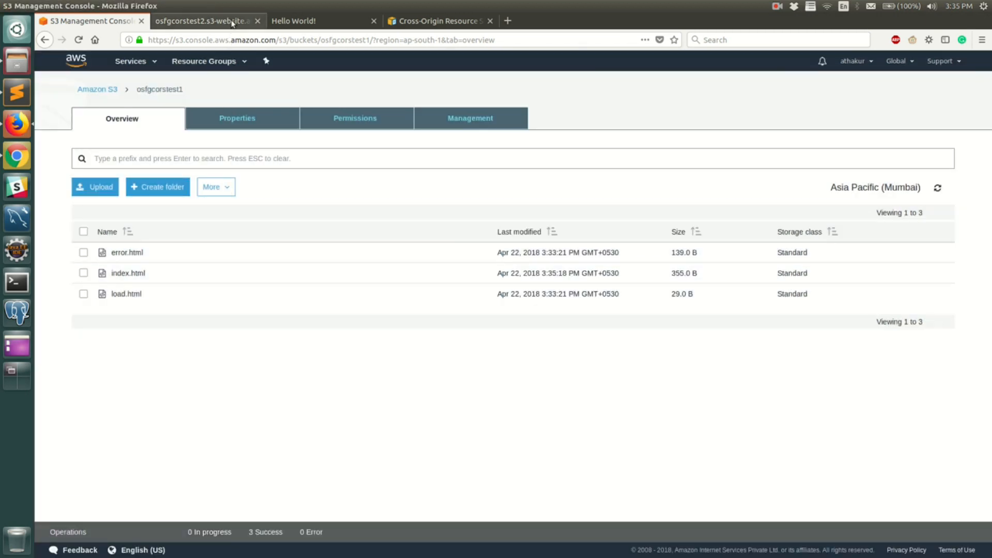
# Inspect osfgcorstest1's Hello World page and read the Cross-Origin Request Blocked error for load.html in the console.
pyautogui.click(293, 20)
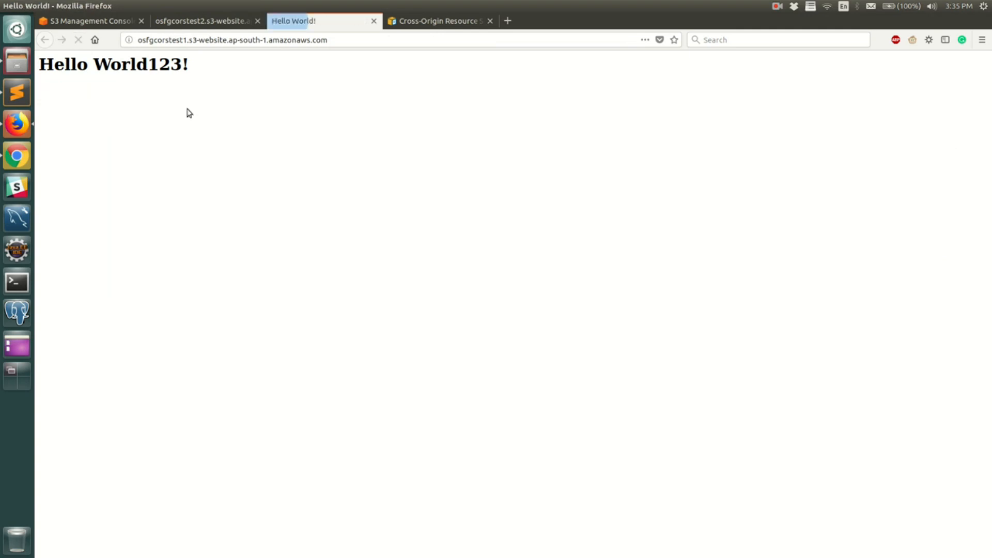
pyautogui.rightClick(188, 113)
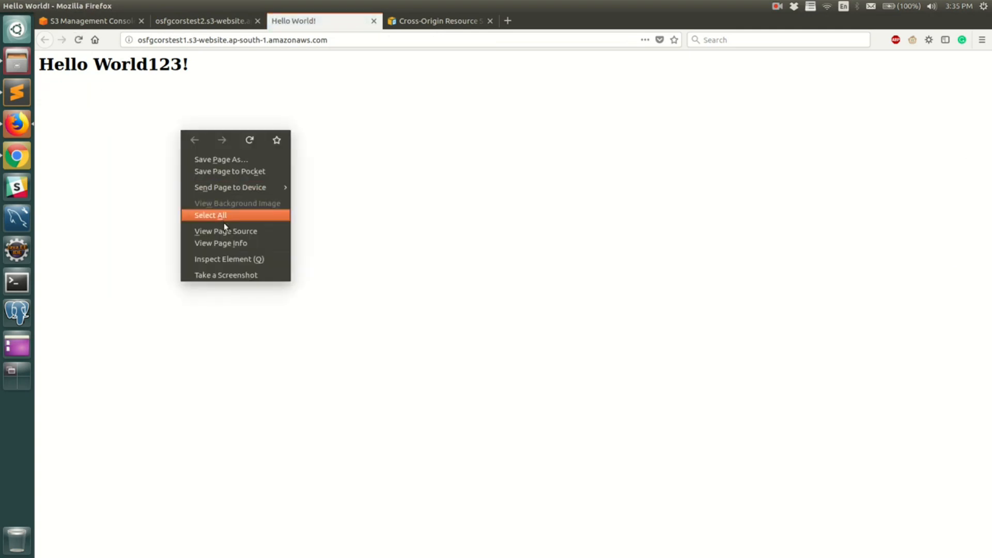
pyautogui.click(225, 274)
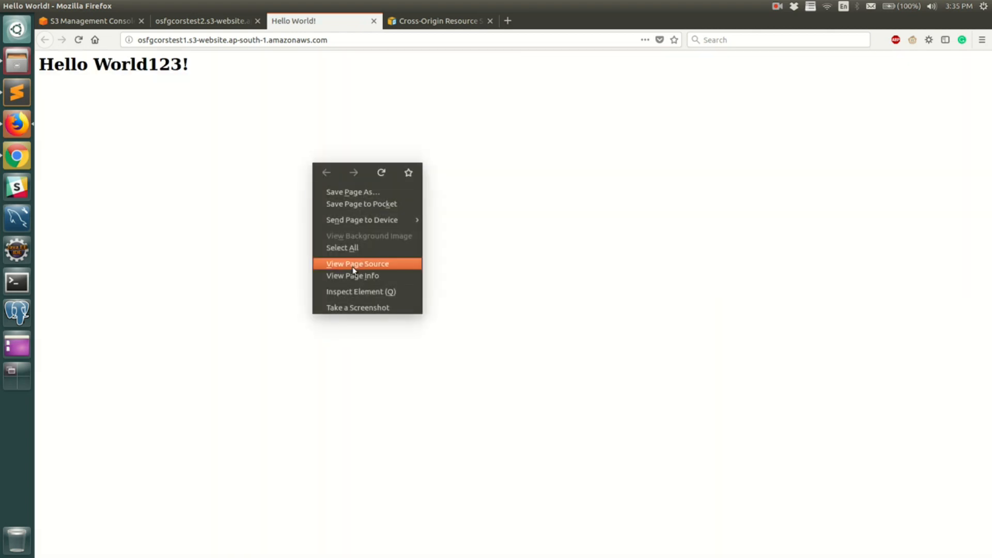
pyautogui.click(360, 291)
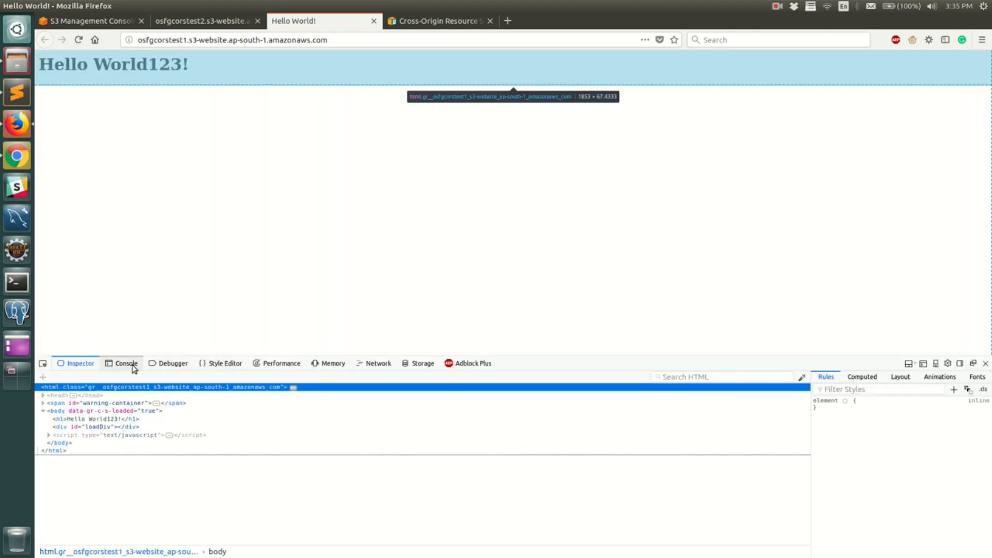
pyautogui.click(126, 363)
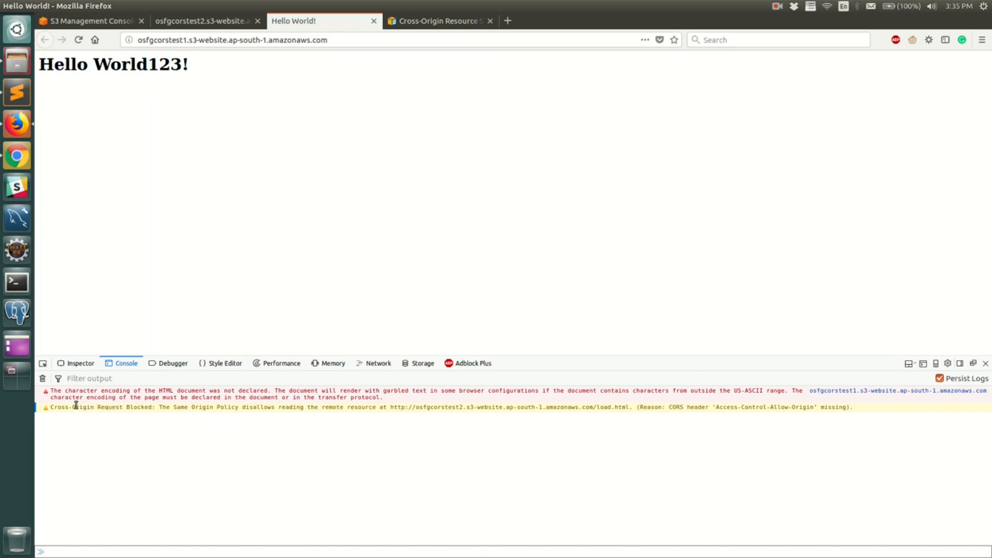
pyautogui.doubleClick(108, 406)
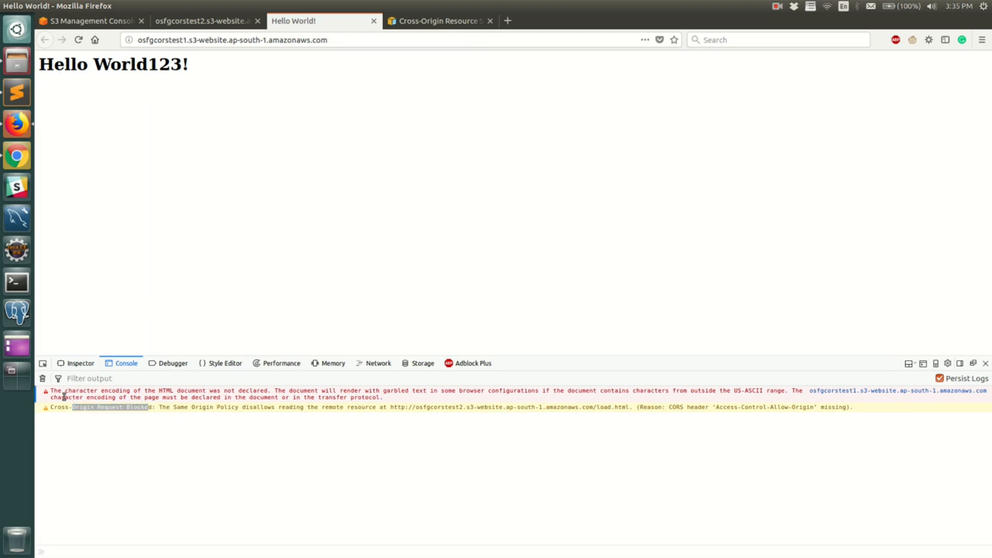
pyautogui.click(42, 378)
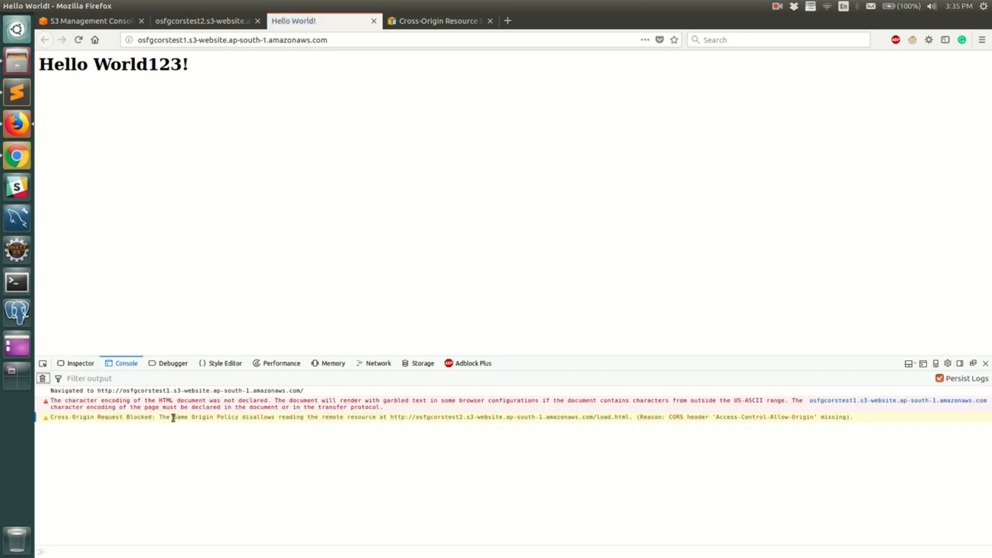
pyautogui.moveTo(327, 417)
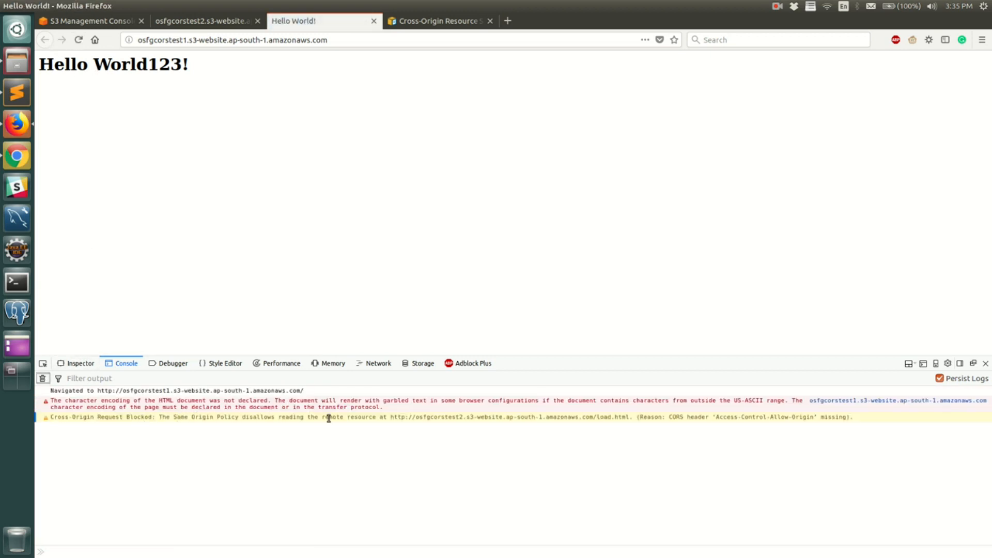
pyautogui.moveTo(421, 430)
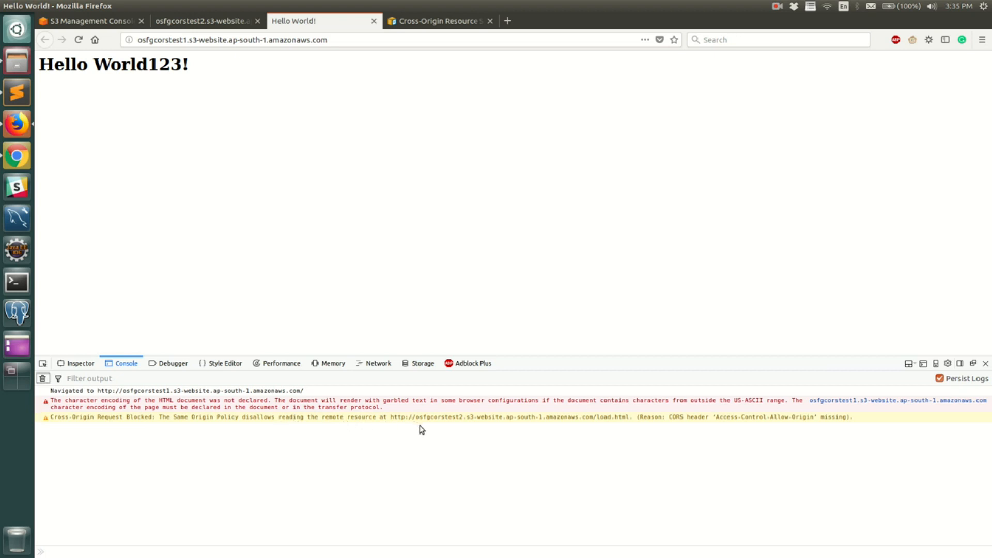
pyautogui.moveTo(416, 420)
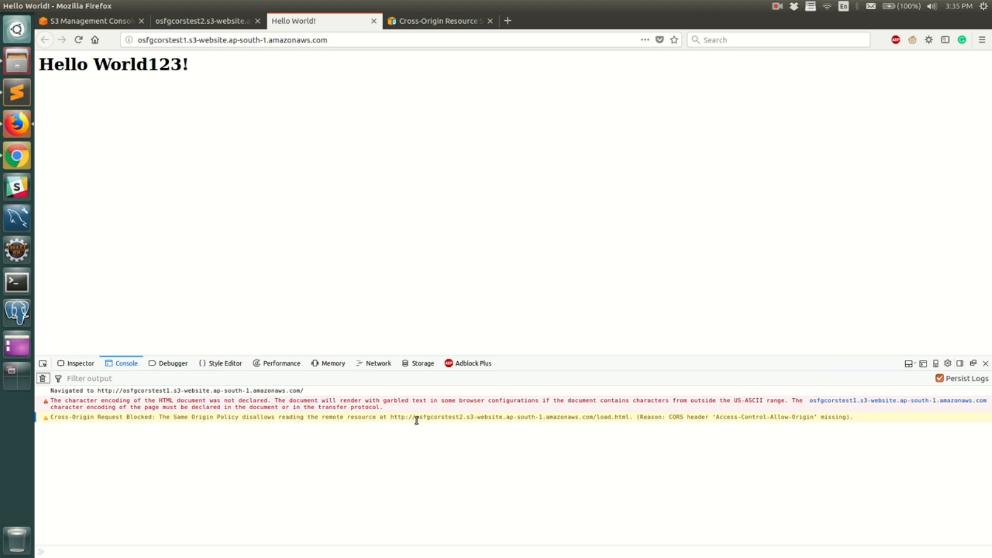
pyautogui.moveTo(465, 417)
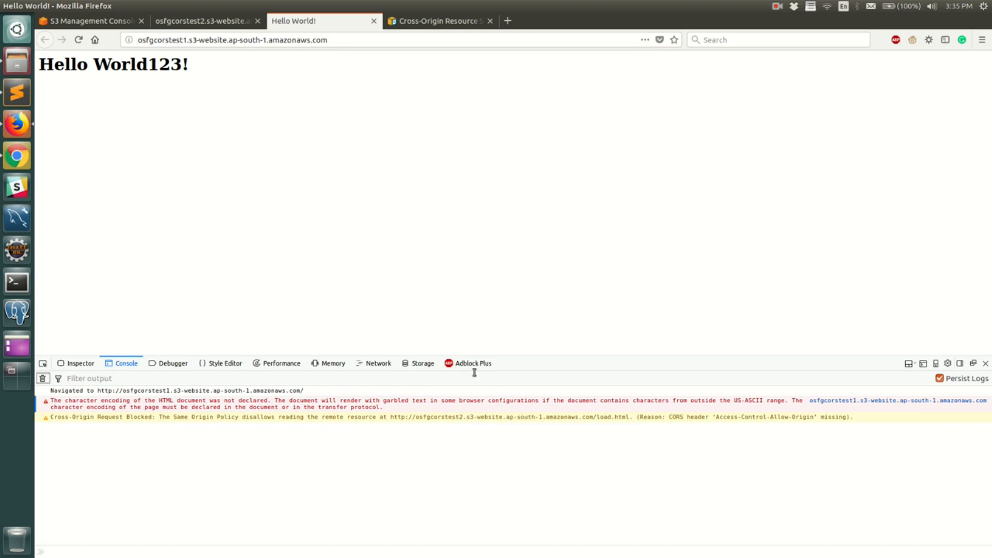
pyautogui.moveTo(322, 108)
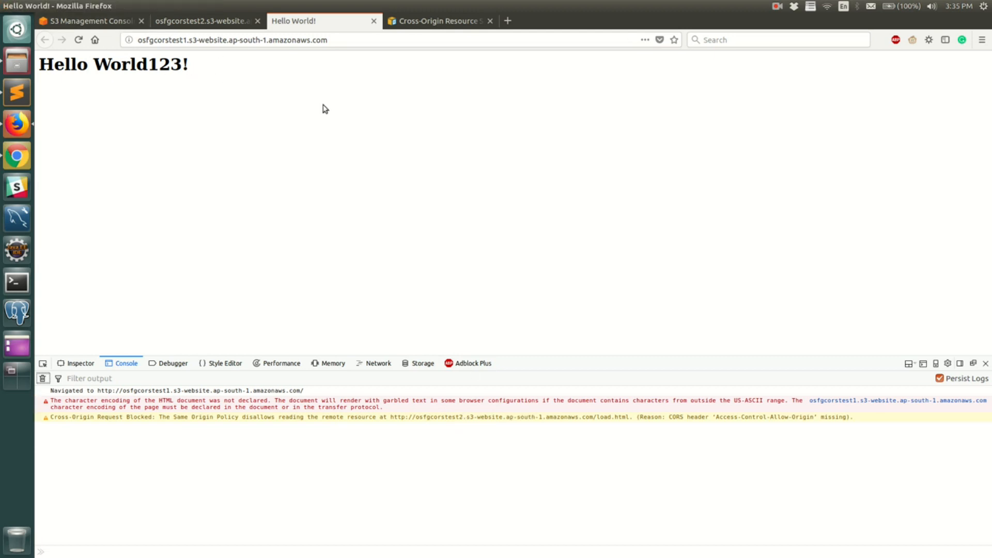
pyautogui.moveTo(432, 251)
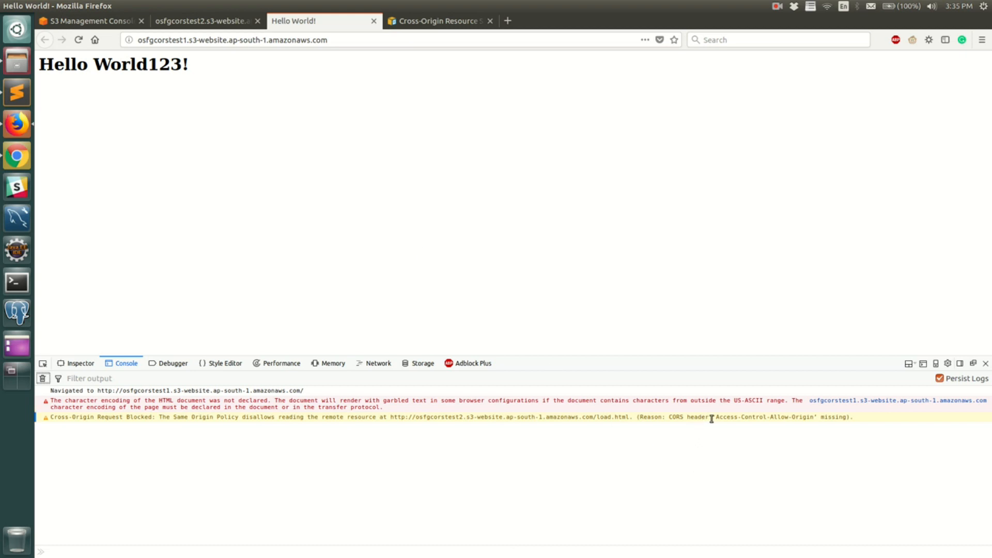
pyautogui.moveTo(758, 410)
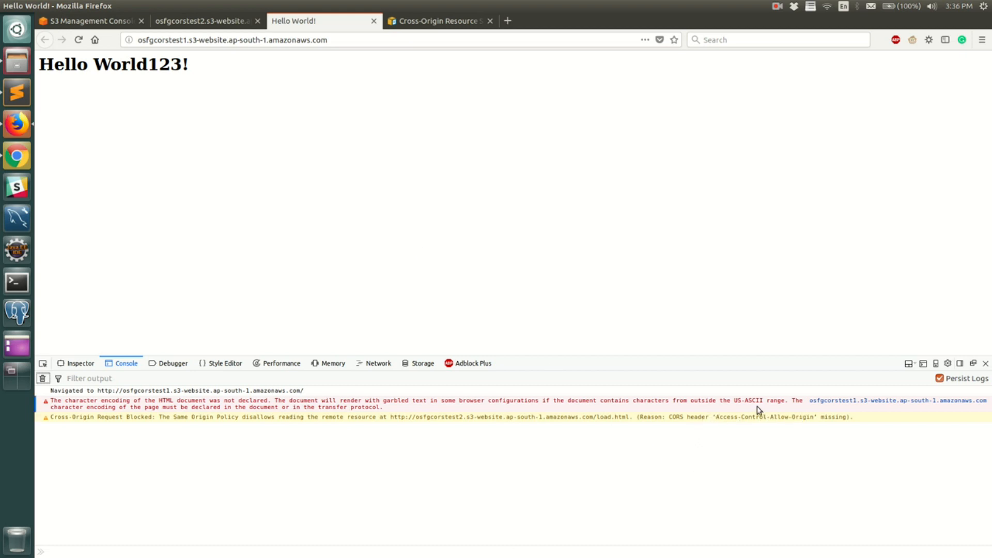
pyautogui.moveTo(437, 397)
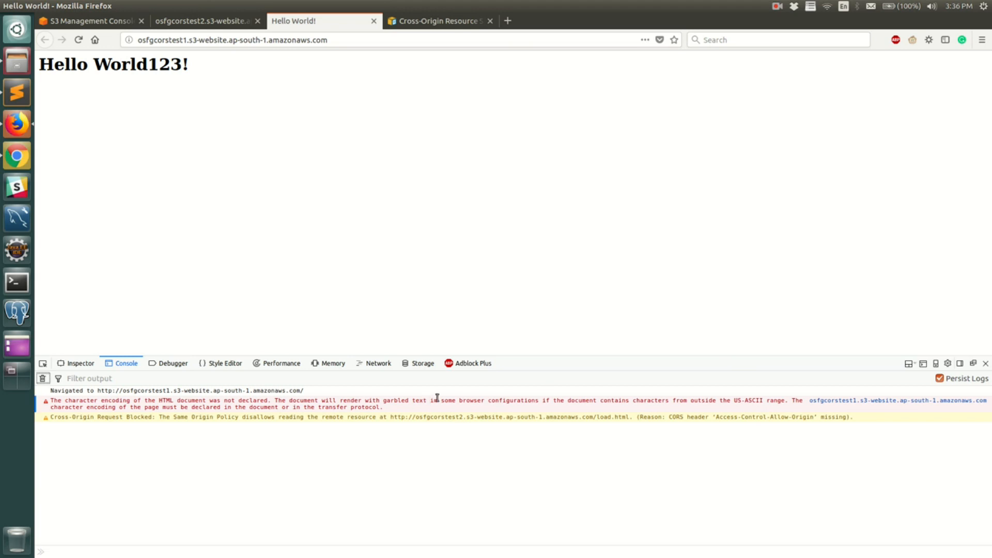
pyautogui.moveTo(377, 209)
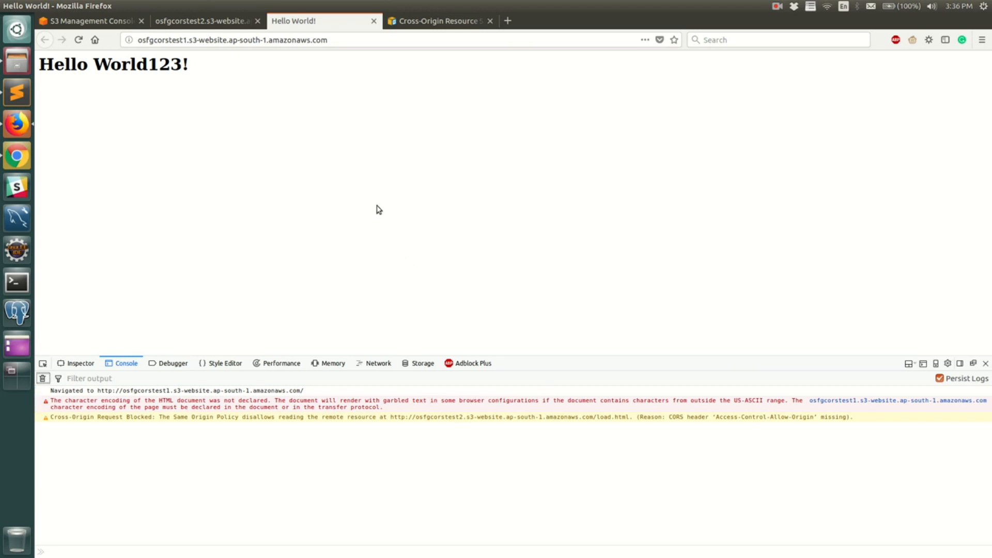
# From the S3 bucket list, view the osfgcorstest2 bucket's Permissions.
pyautogui.click(89, 21)
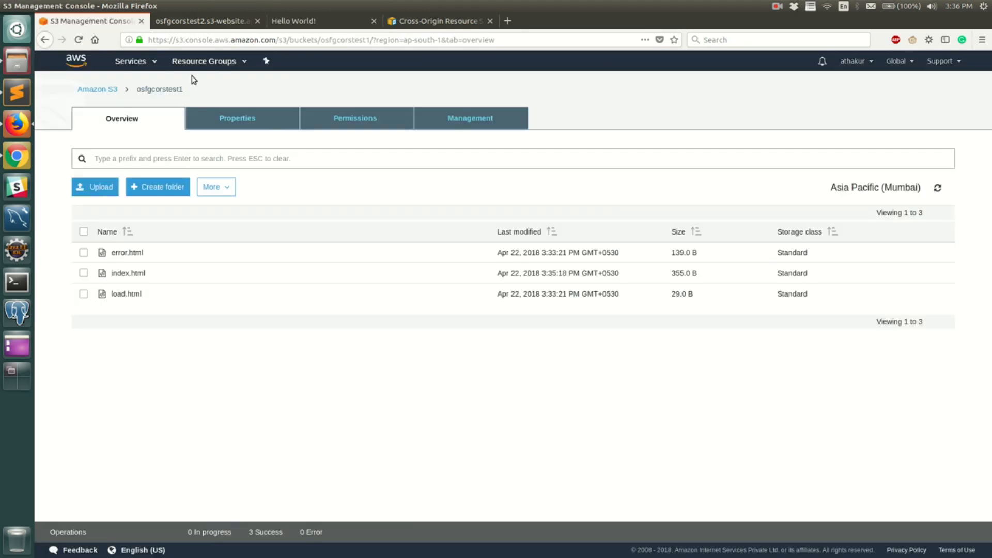
pyautogui.click(97, 88)
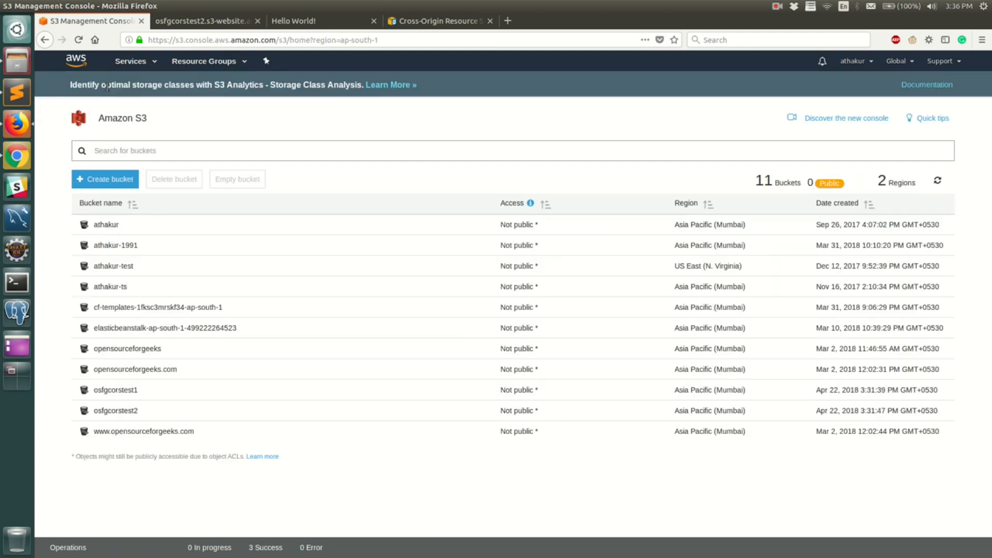
pyautogui.click(114, 409)
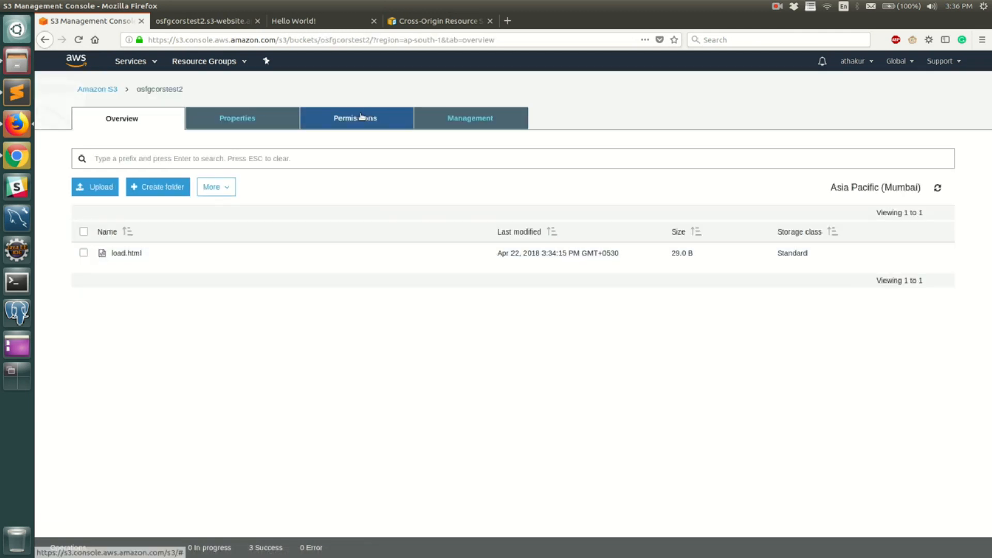
pyautogui.click(355, 119)
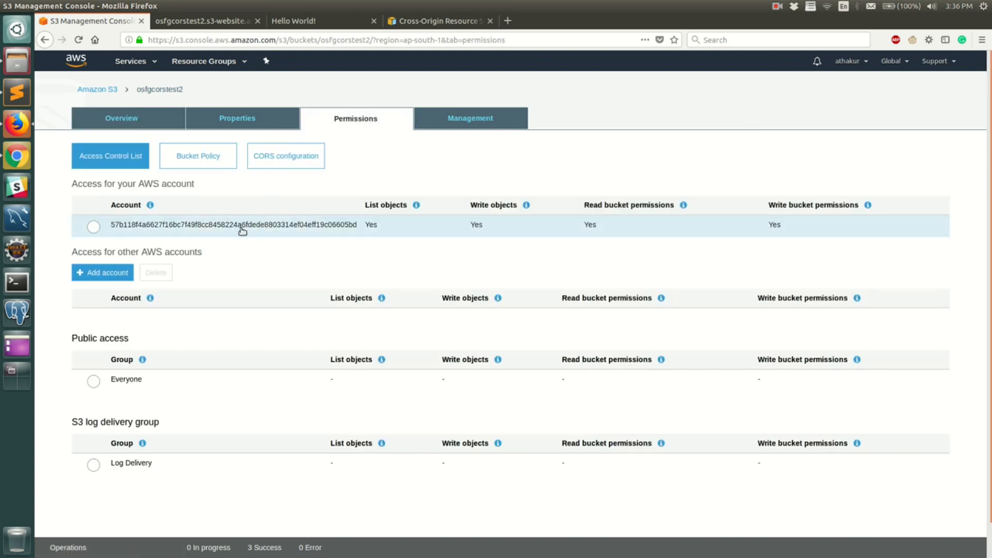
# Save the sample CORS policy with AllowedOrigin * on osfgcorstest2 and go back to the Hello World page.
pyautogui.click(286, 155)
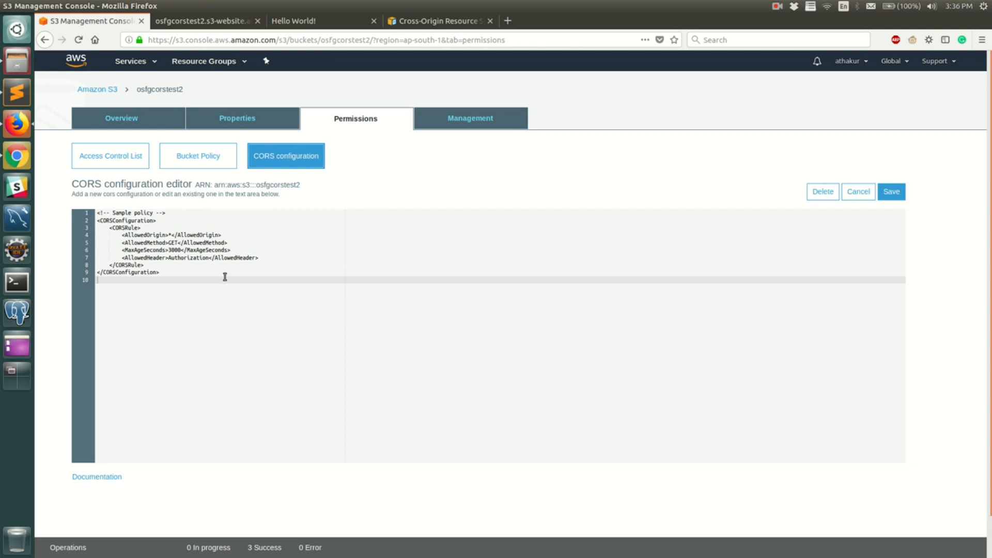
pyautogui.press('ctrl+a')
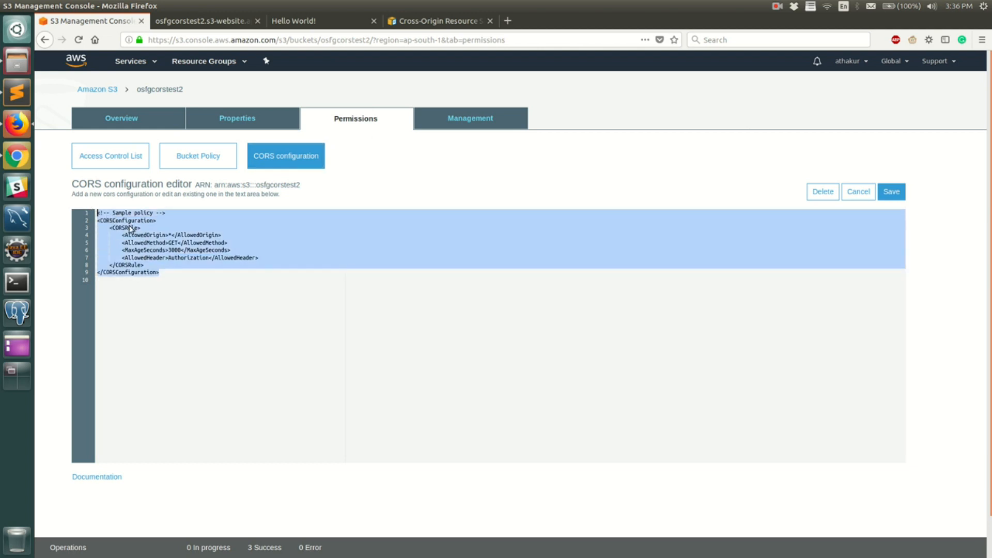
pyautogui.click(161, 272)
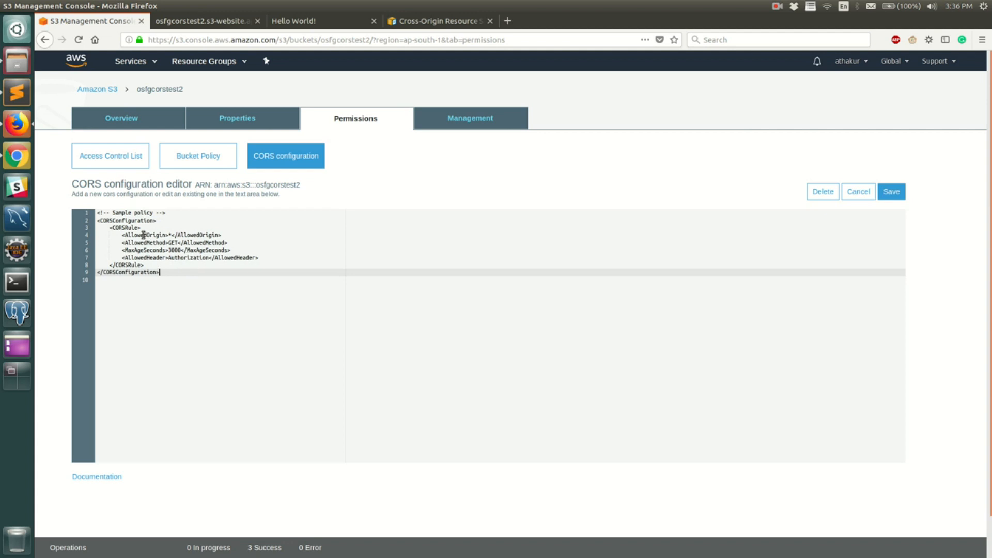
pyautogui.doubleClick(147, 235)
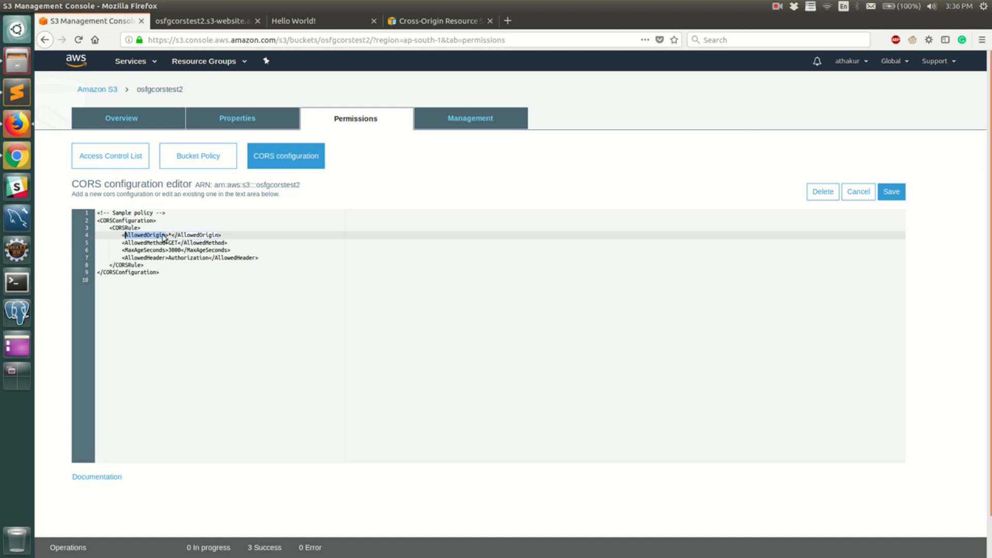
pyautogui.moveTo(464, 215)
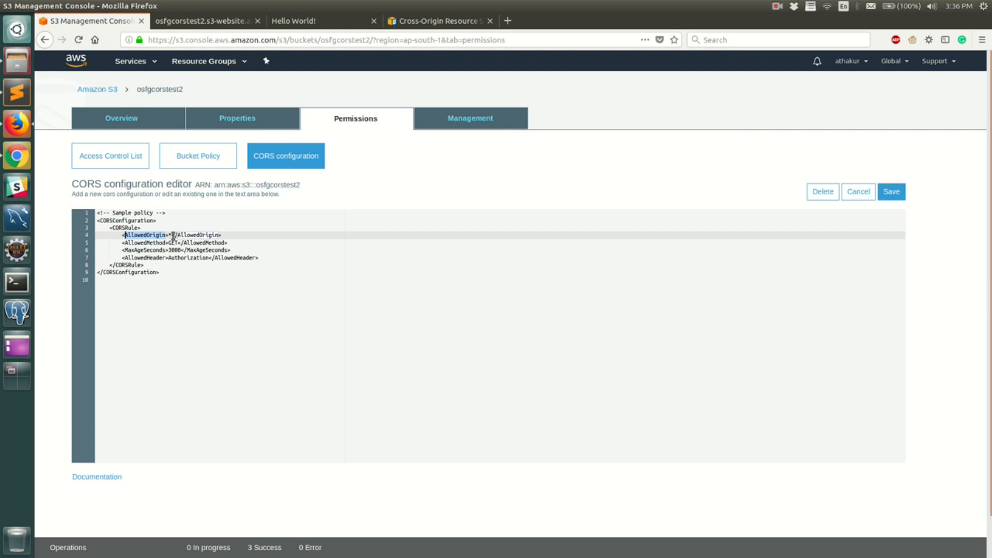
pyautogui.click(891, 192)
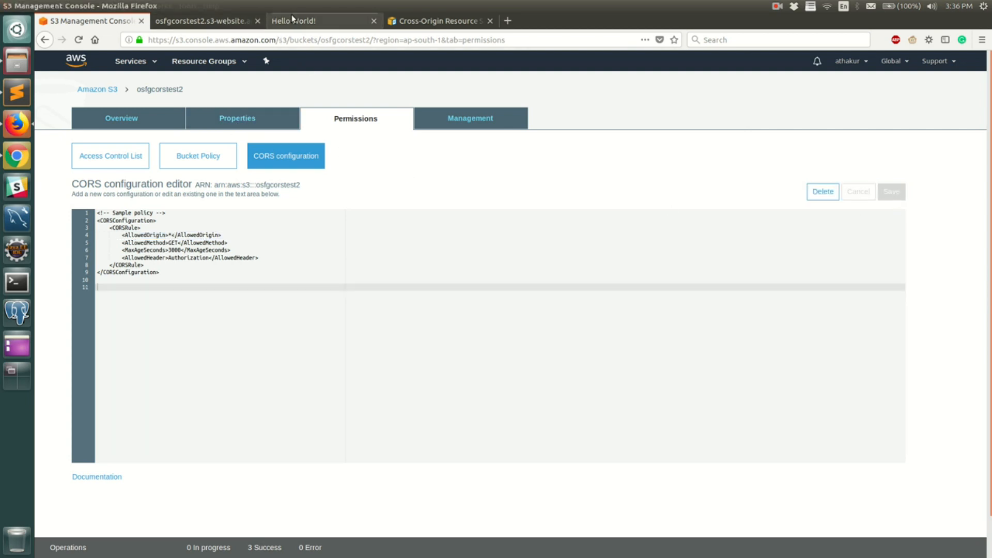
pyautogui.click(322, 20)
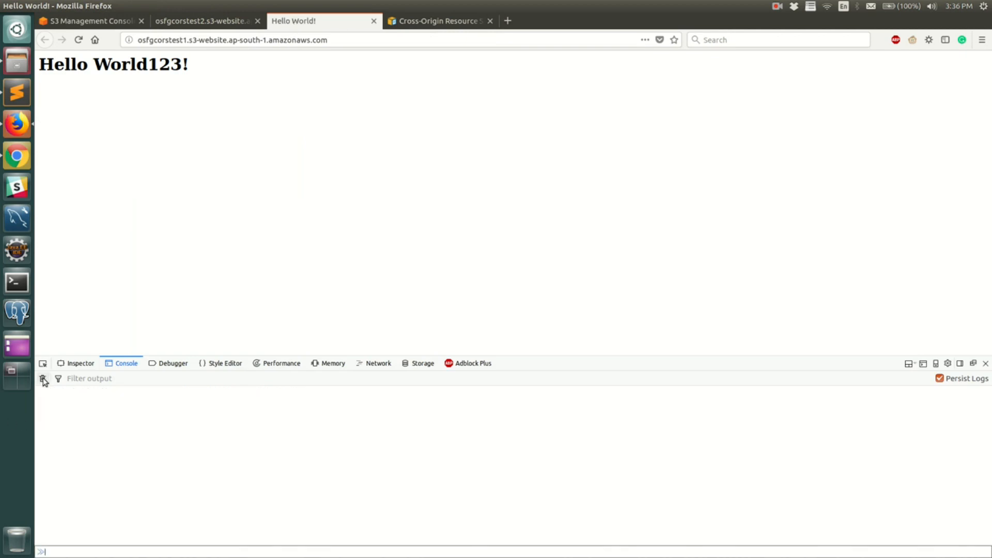
# Clear the console, hide the developer tools, and view osfgcorstest2's load.html directly.
pyautogui.click(77, 40)
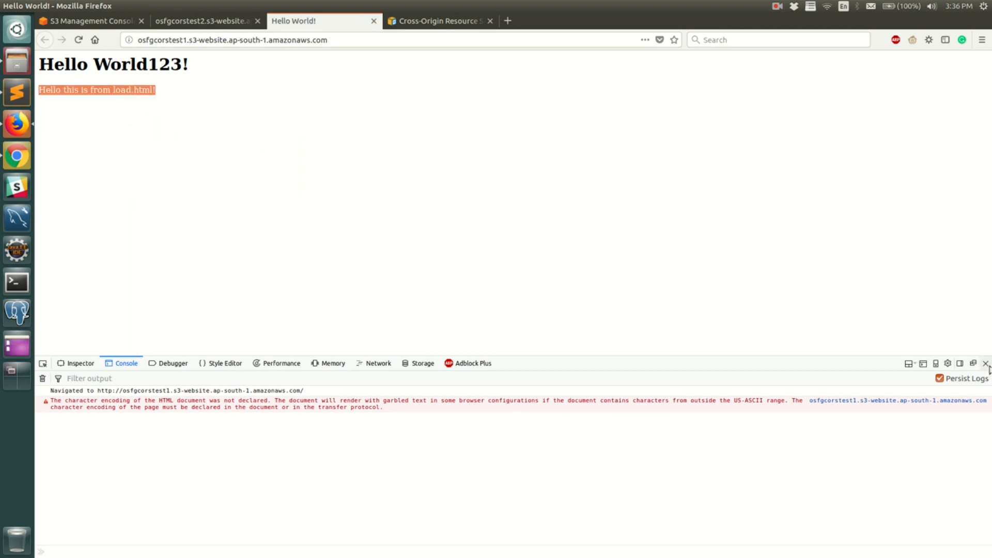
pyautogui.click(986, 363)
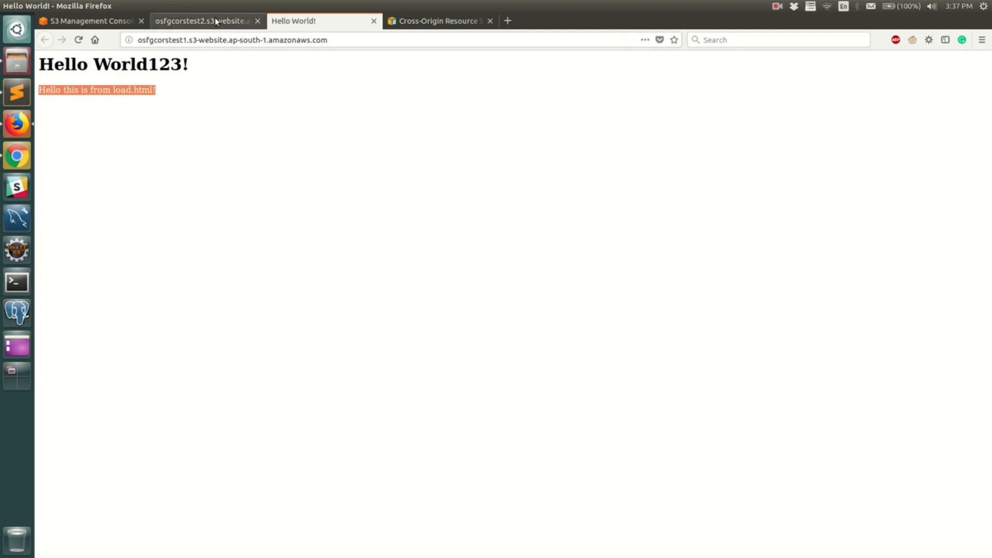
pyautogui.click(203, 21)
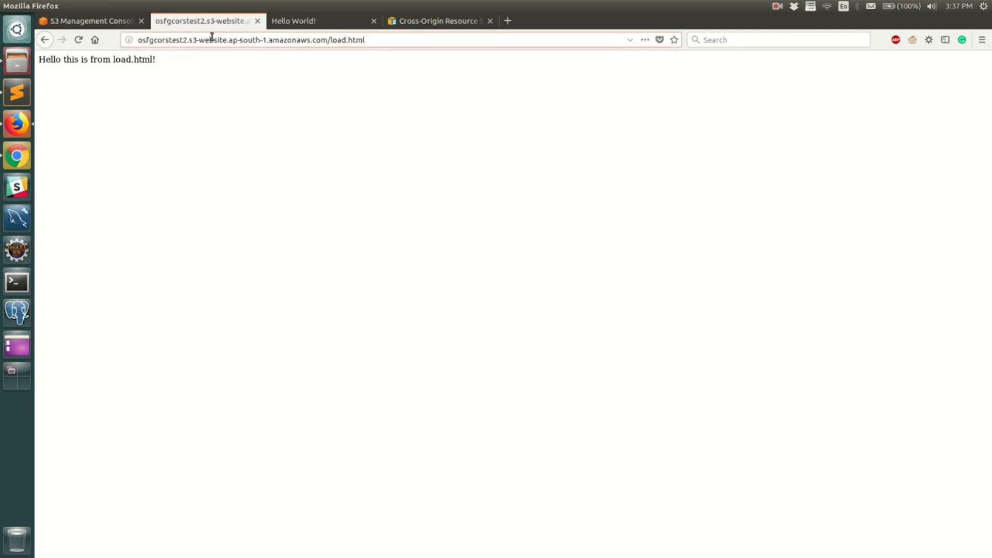
# Show osfgcorstest1's Hello World page with load.html's hello text beneath the heading.
pyautogui.click(323, 20)
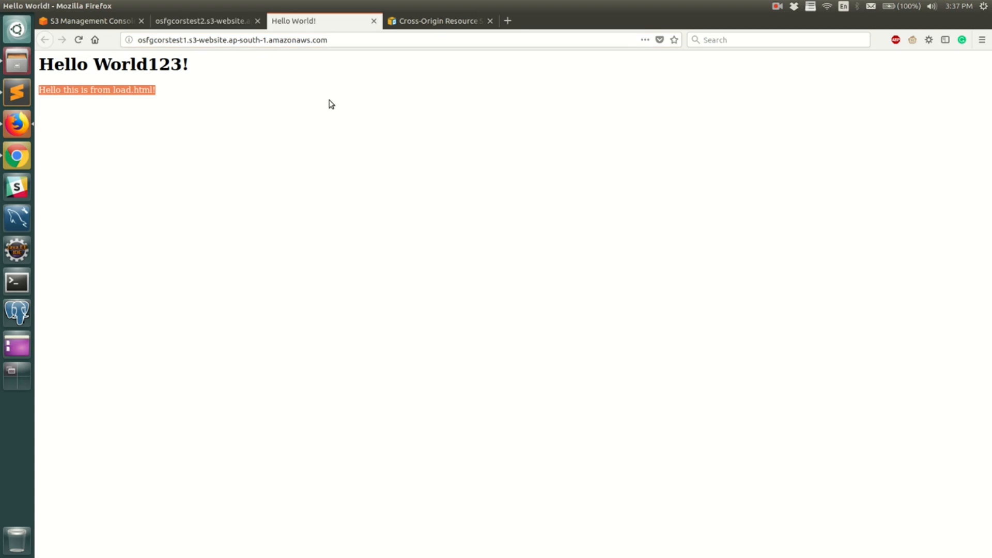
pyautogui.moveTo(192, 93)
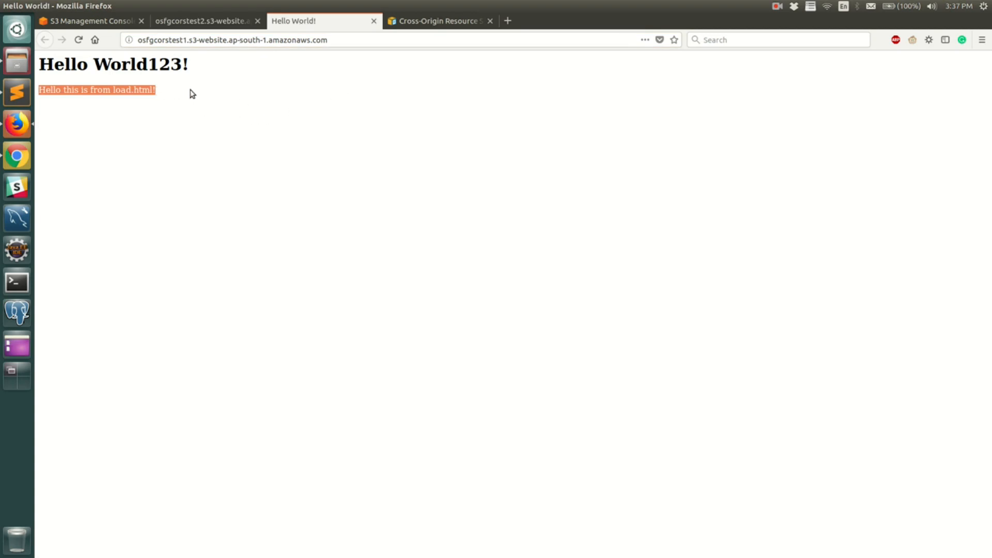
pyautogui.moveTo(166, 95)
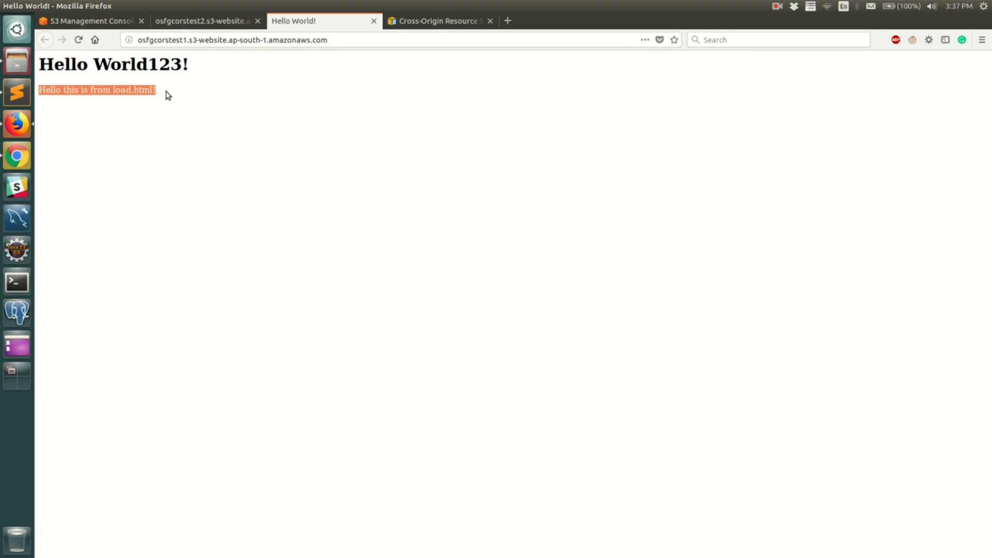
pyautogui.moveTo(202, 94)
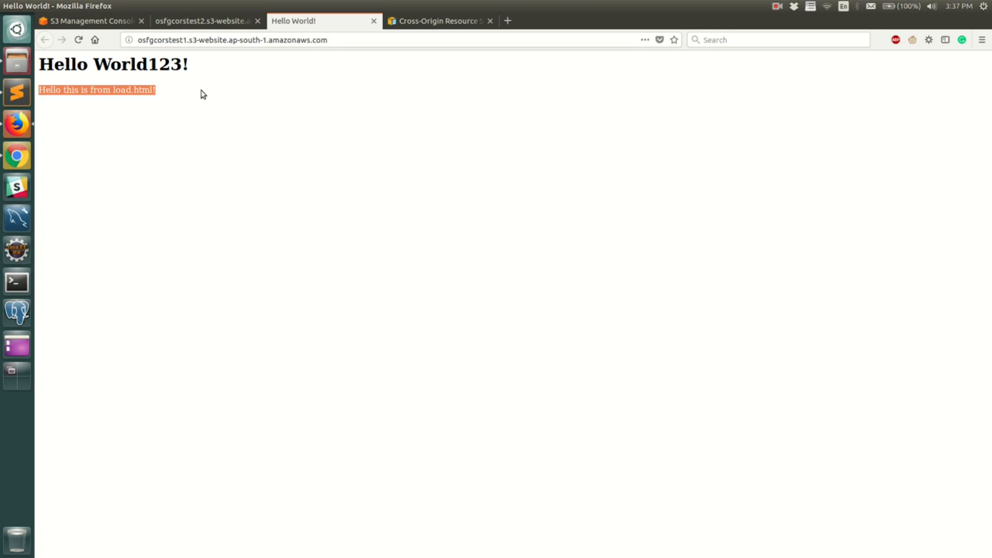
pyautogui.moveTo(225, 93)
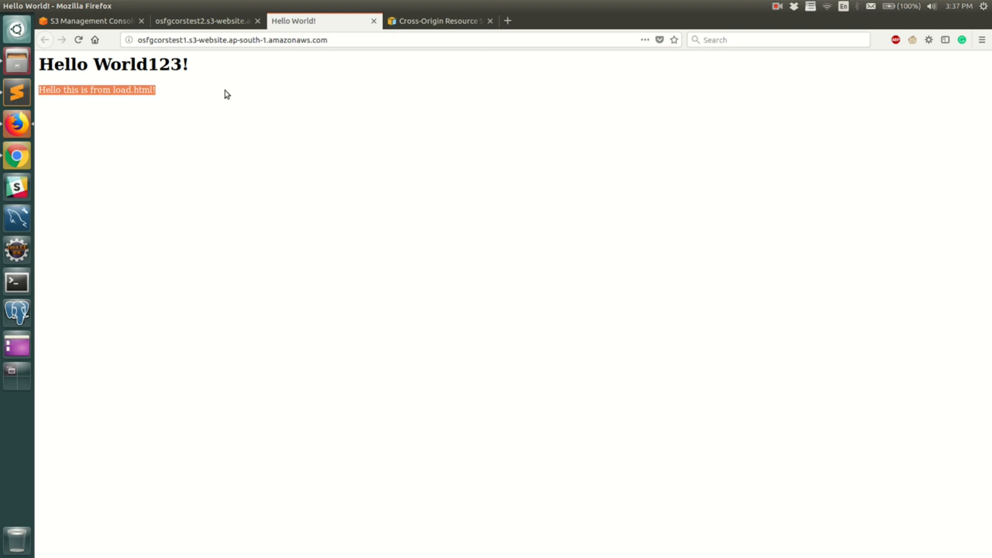
pyautogui.moveTo(187, 114)
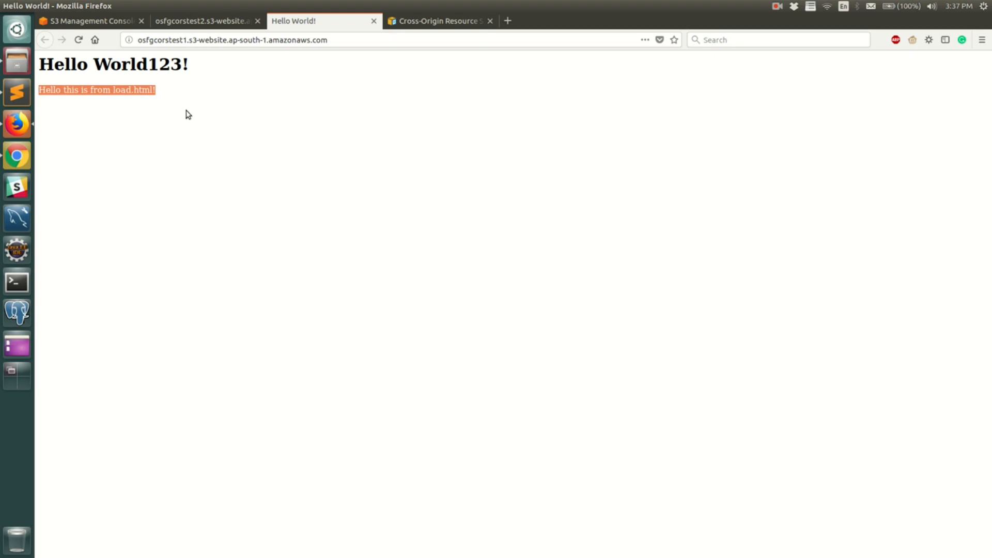
pyautogui.moveTo(192, 102)
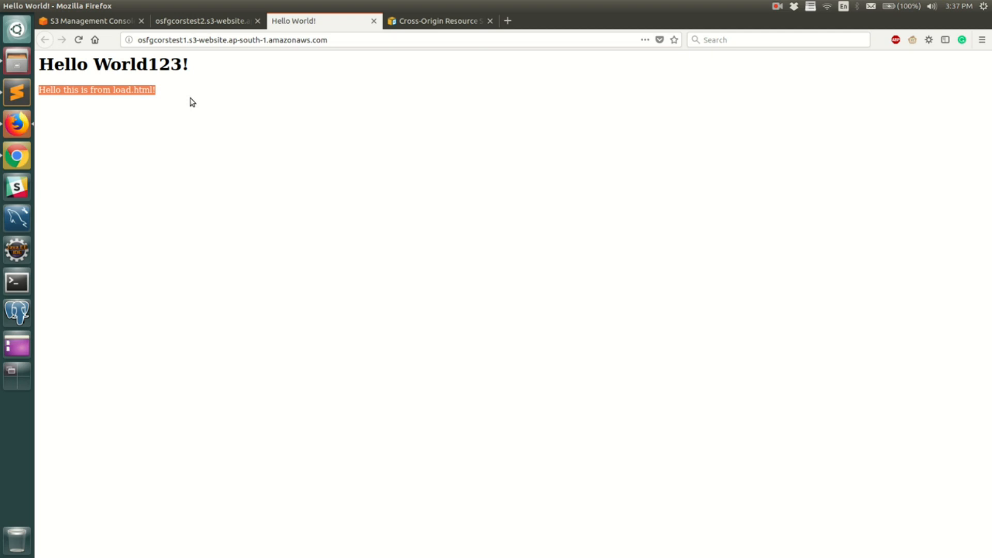
pyautogui.moveTo(203, 100)
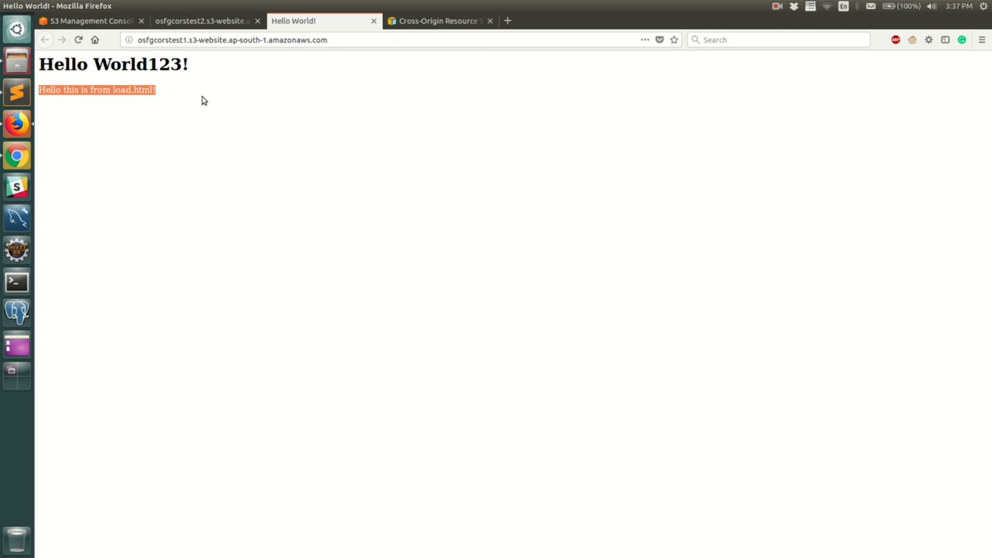